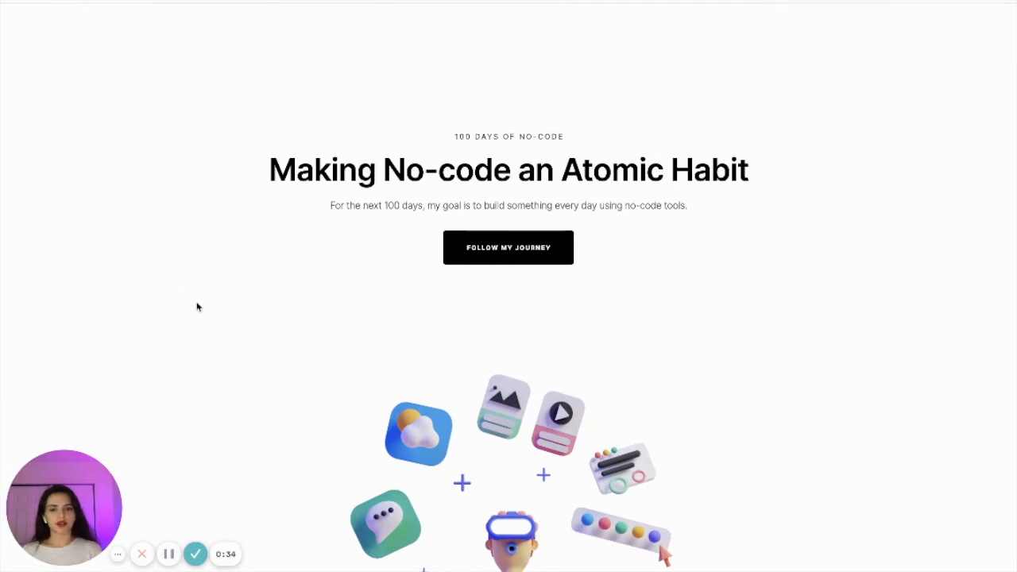
- Scroll the landing page to the Pricing section and select its container to show appearance settings
scroll("down", 3)
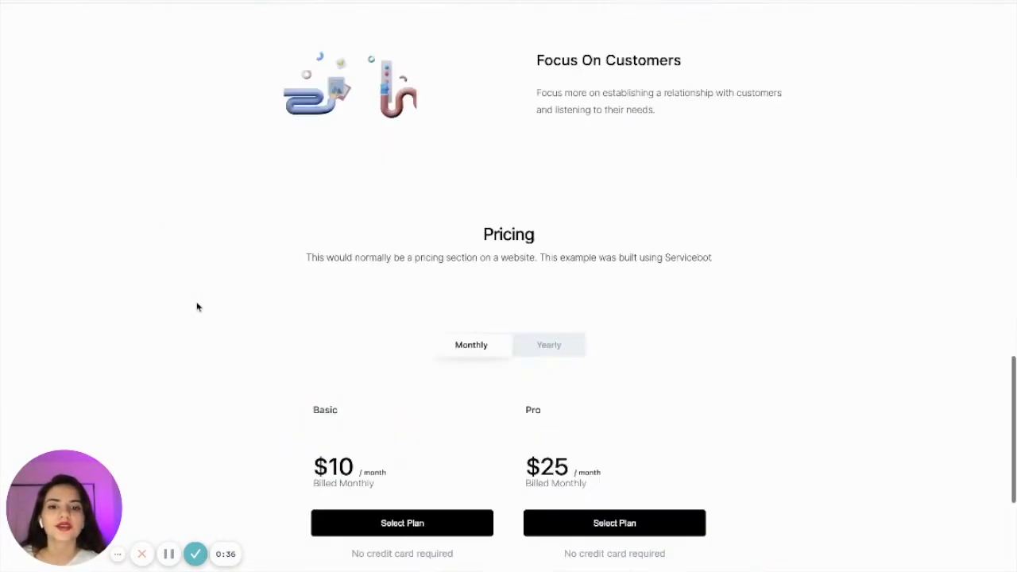
scroll("down", 3)
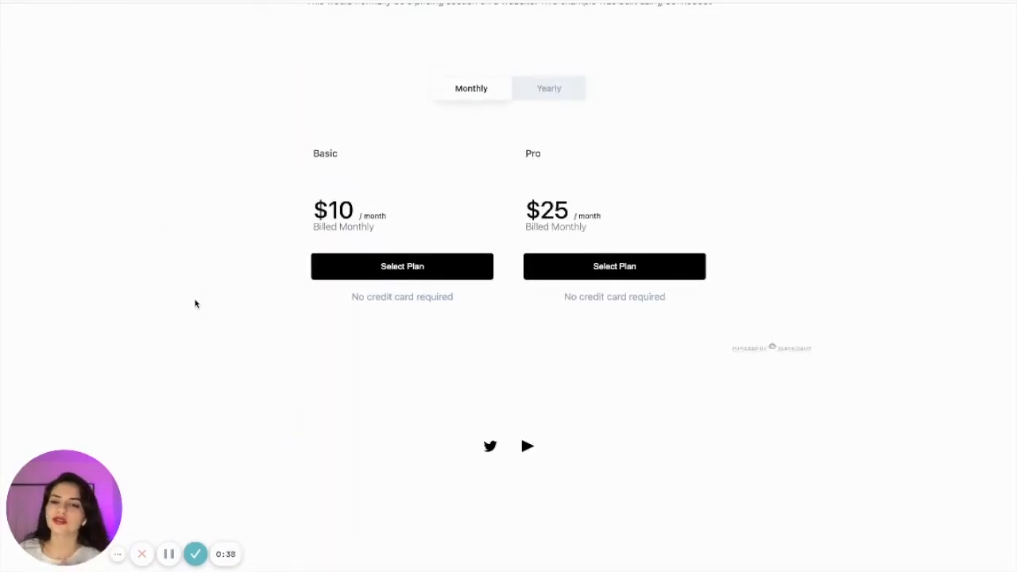
scroll("down", 3)
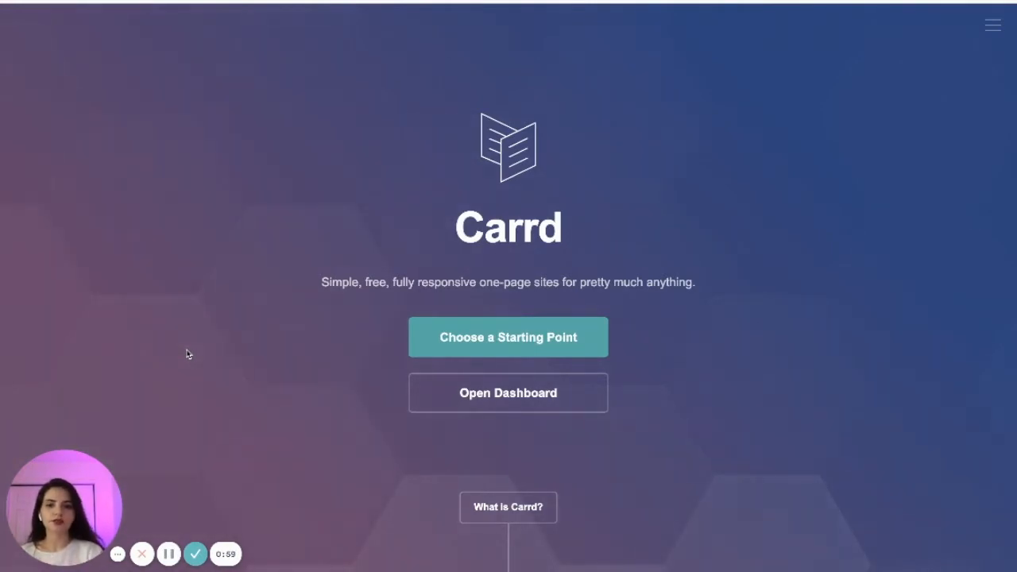
scroll("down", 3)
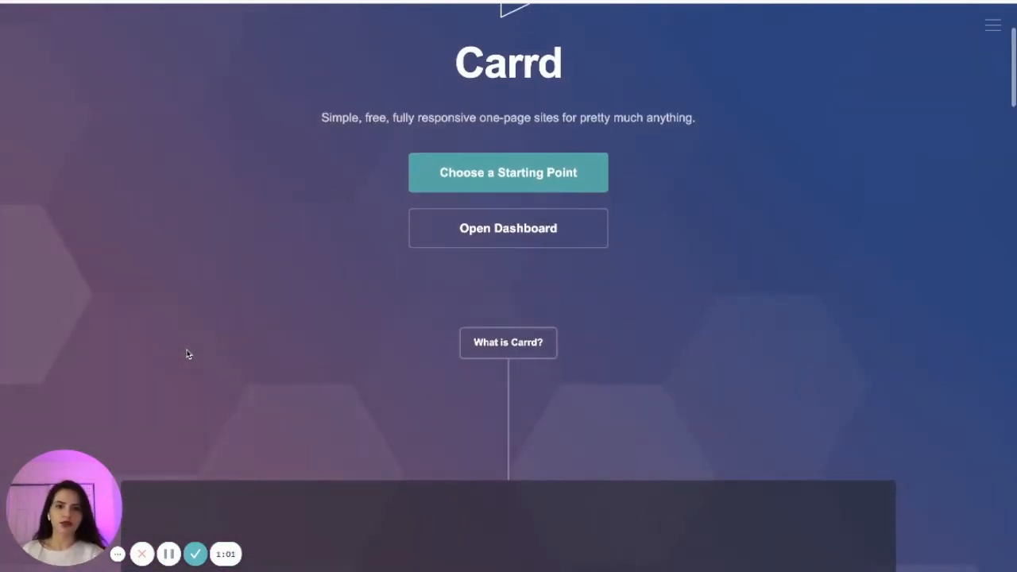
left_click(509, 172)
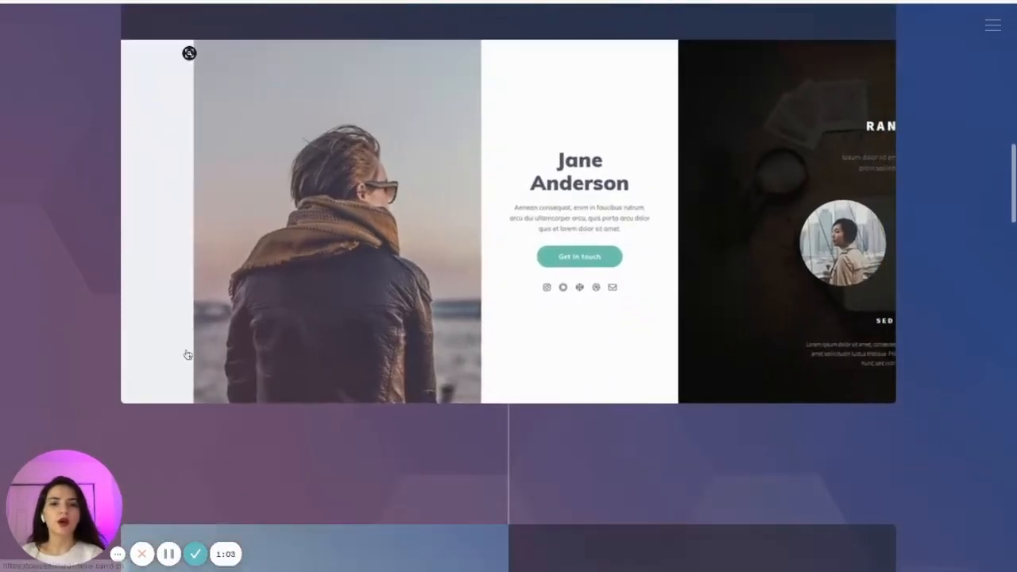
scroll("up", 3)
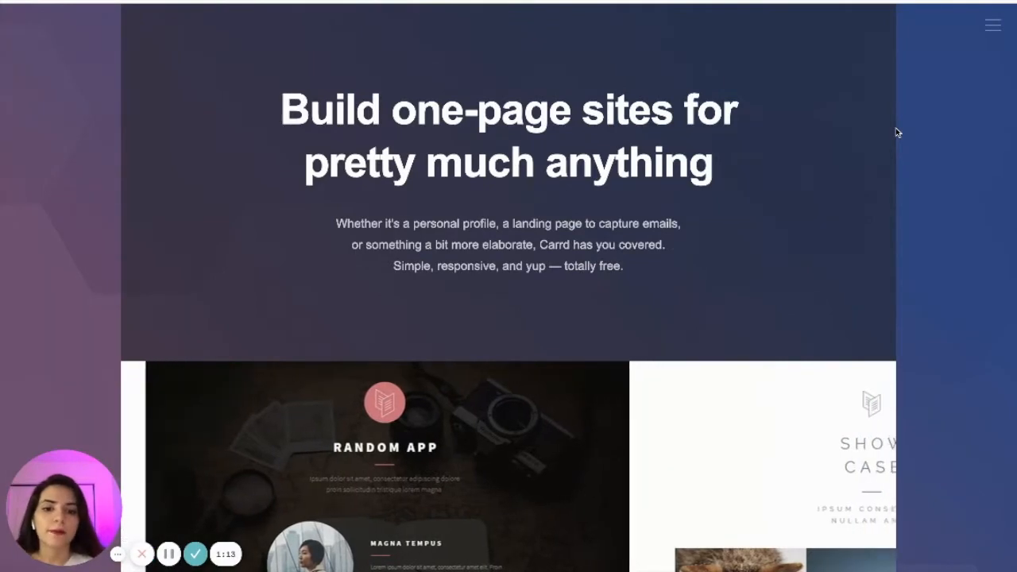
scroll("down", 3)
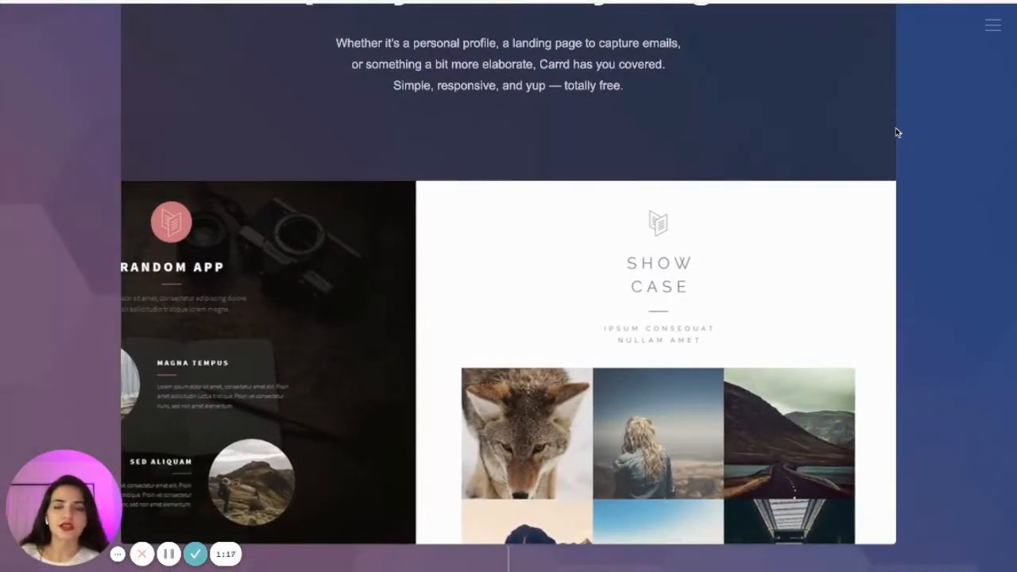
scroll("down", 3)
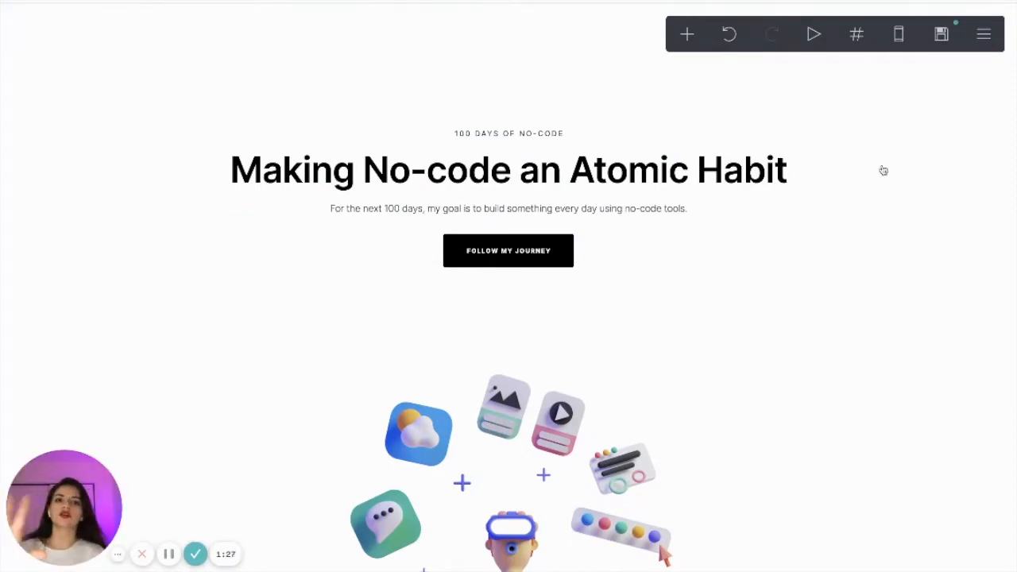
left_click(508, 169)
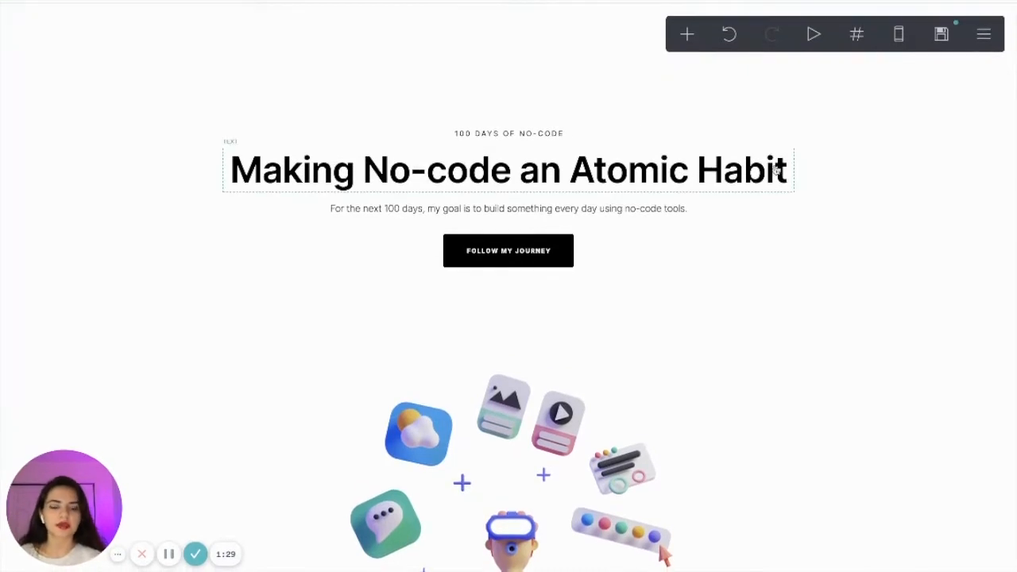
scroll("down", 3)
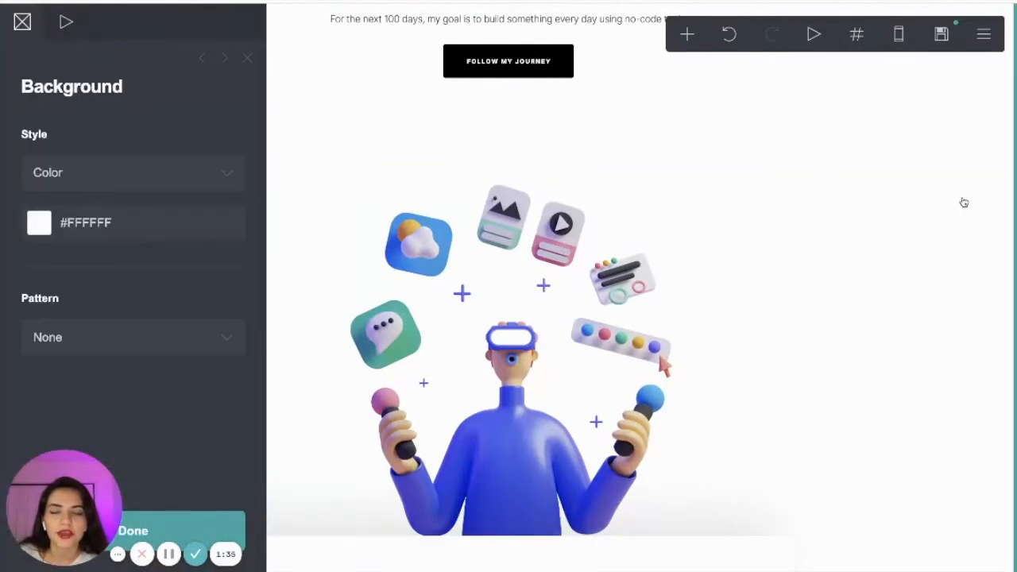
mouse_move(286, 215)
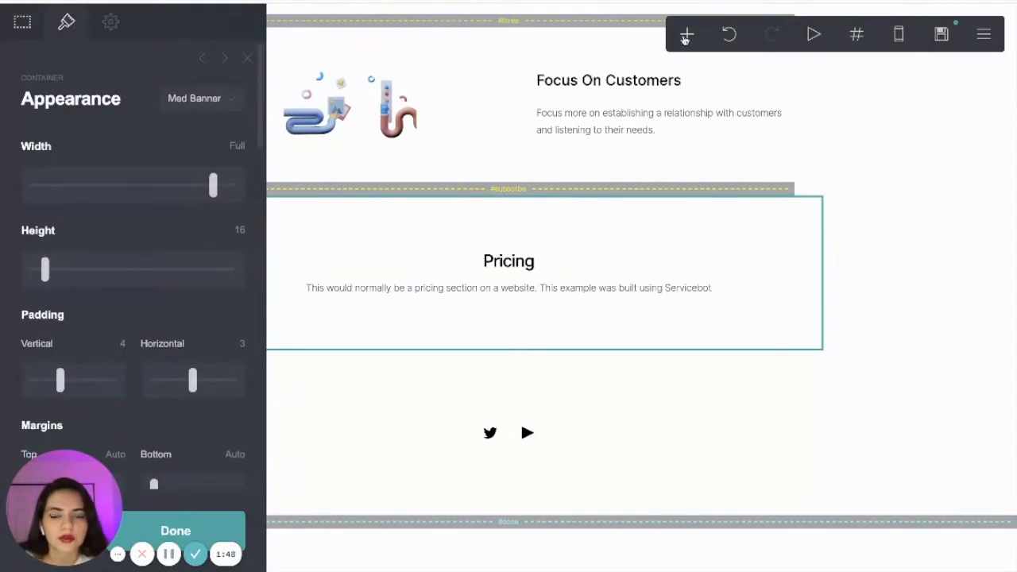
- Add a container below Pricing with a text element styled P - Centered, then begin deleting it
left_click(686, 35)
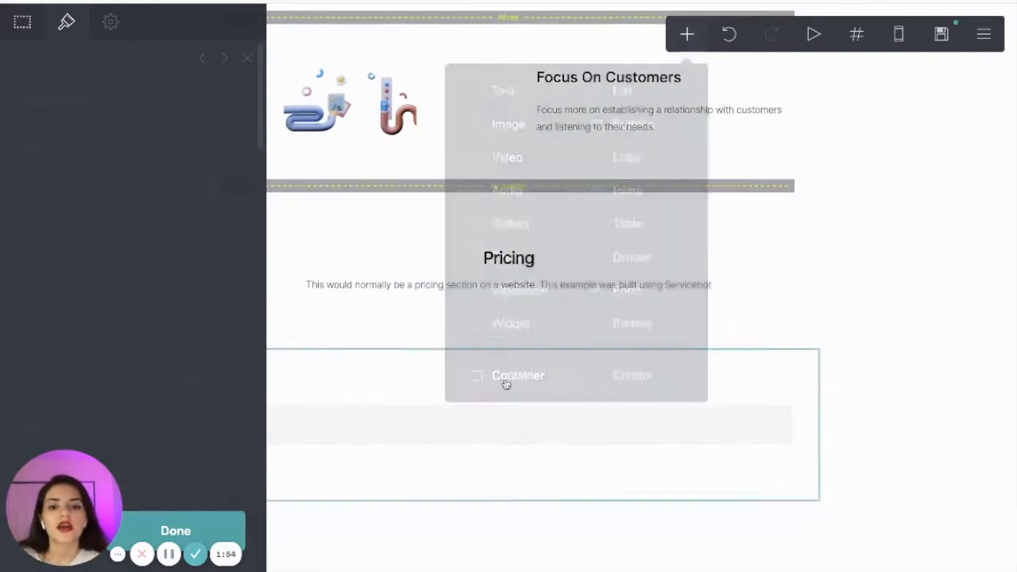
left_click(519, 375)
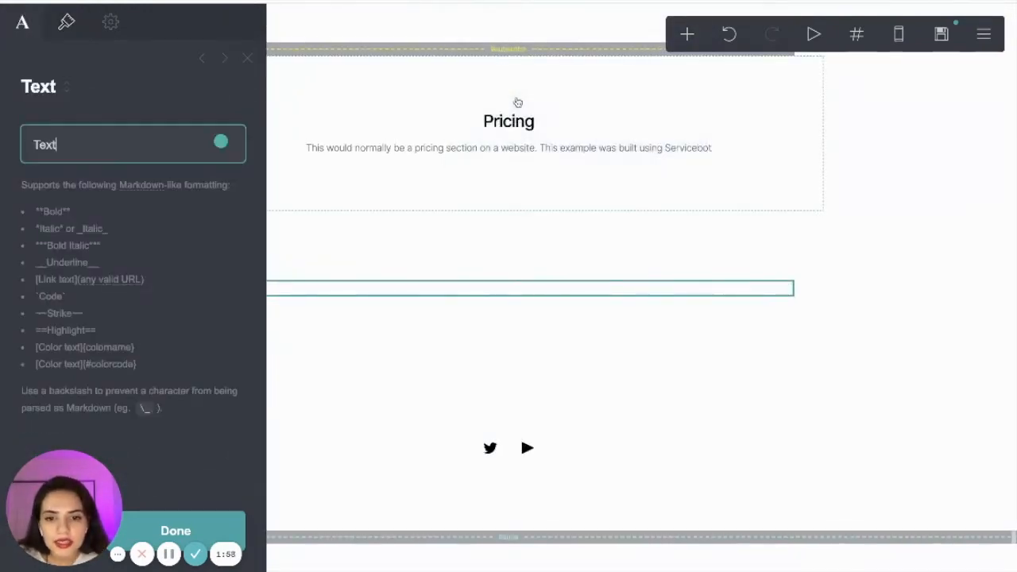
left_click(204, 99)
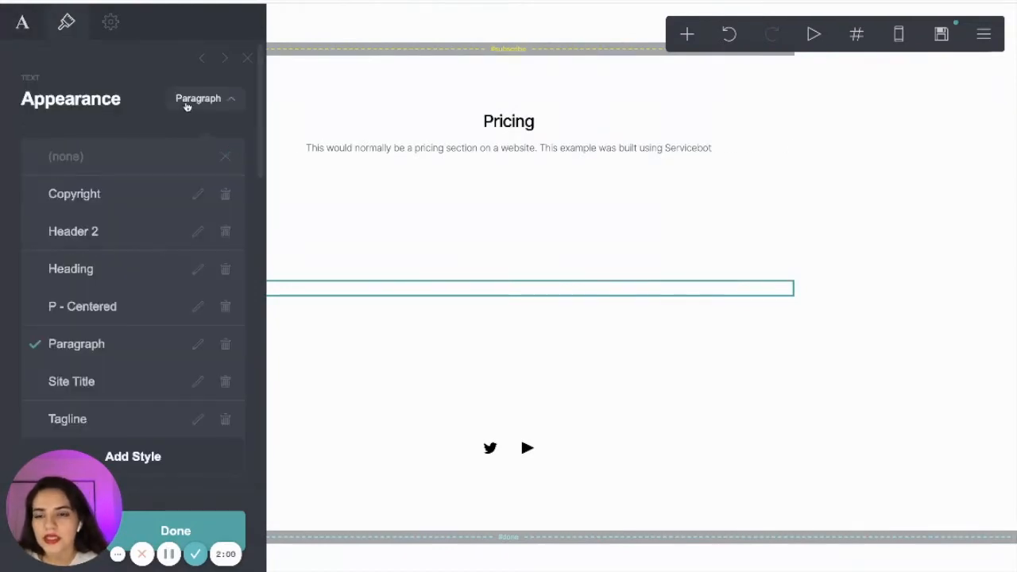
left_click(73, 232)
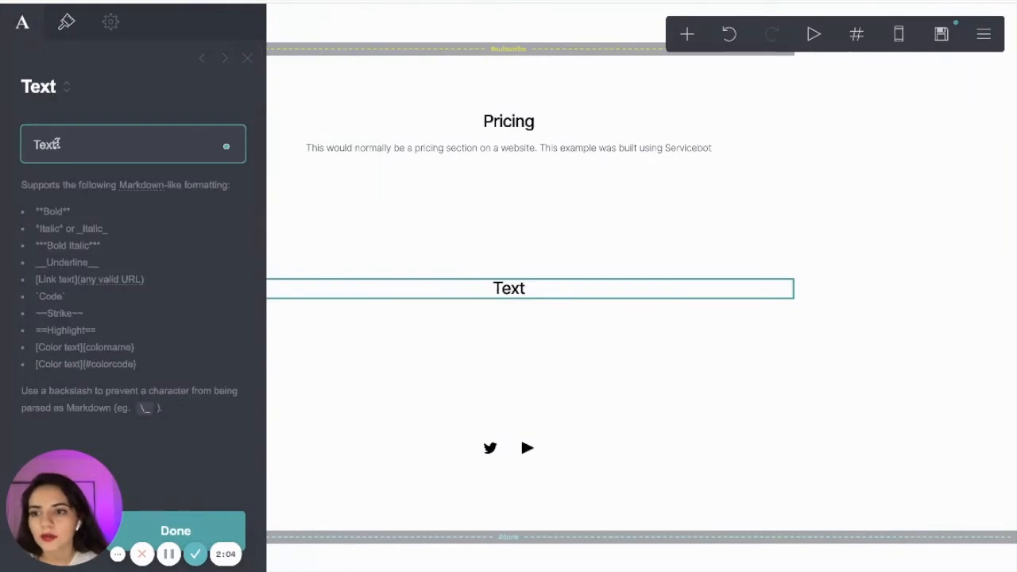
type("Prici")
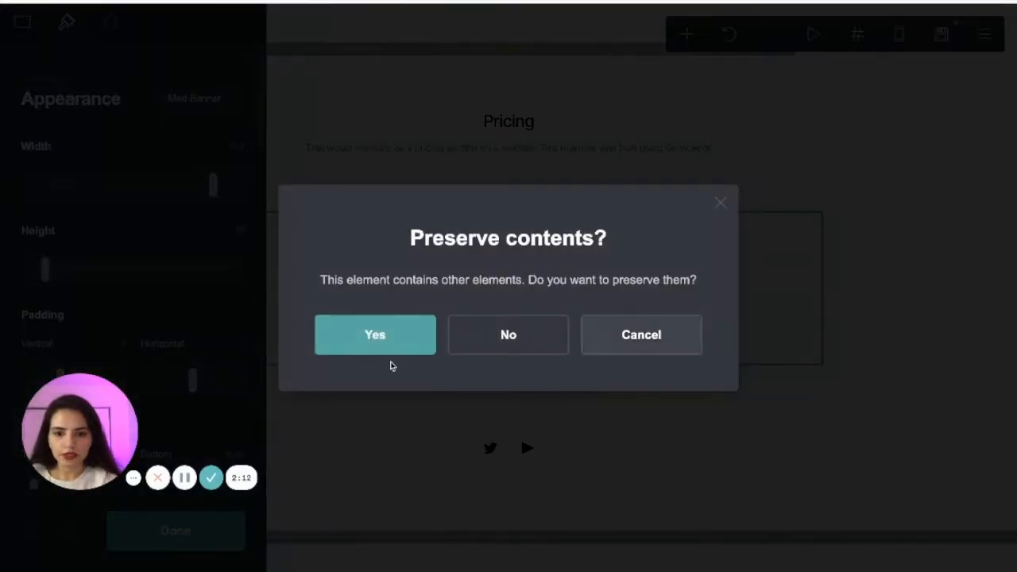
- Keep the container's contents and set its height to Auto
left_click(375, 333)
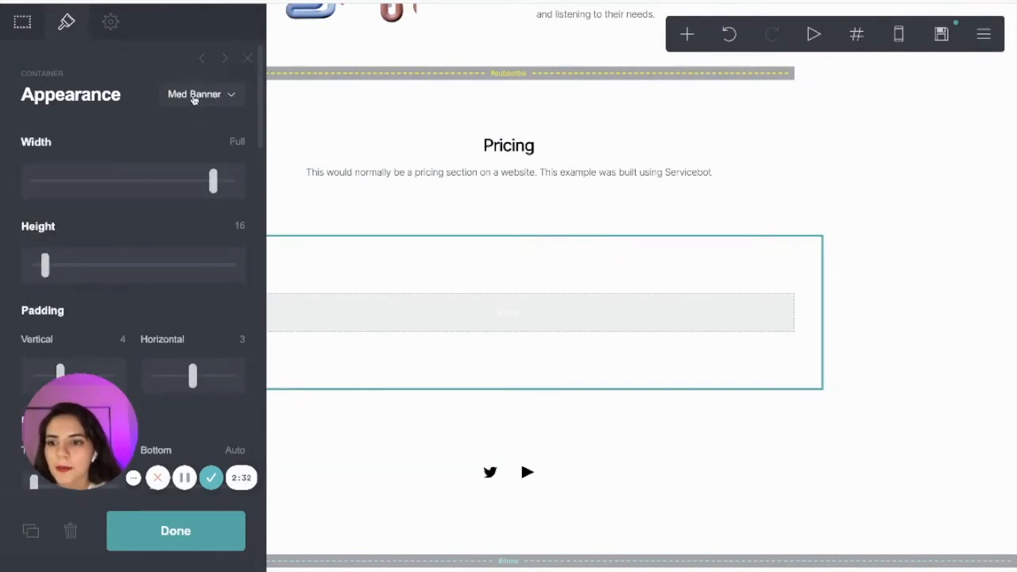
left_click_drag(44, 266, 32, 269)
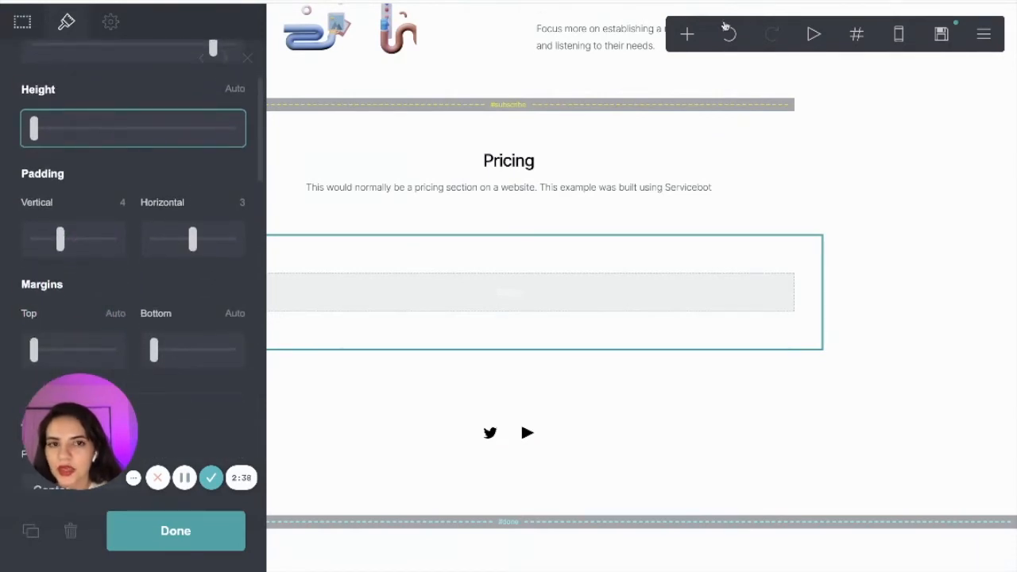
- Add a Code embed element labelled 'Servicebot Pricing' inside the container
left_click(686, 33)
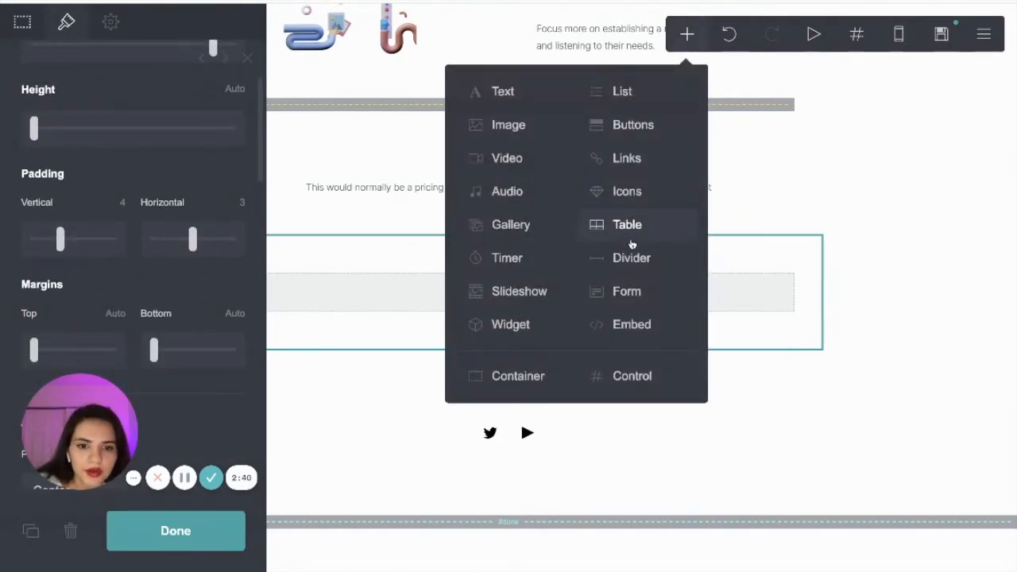
mouse_move(632, 324)
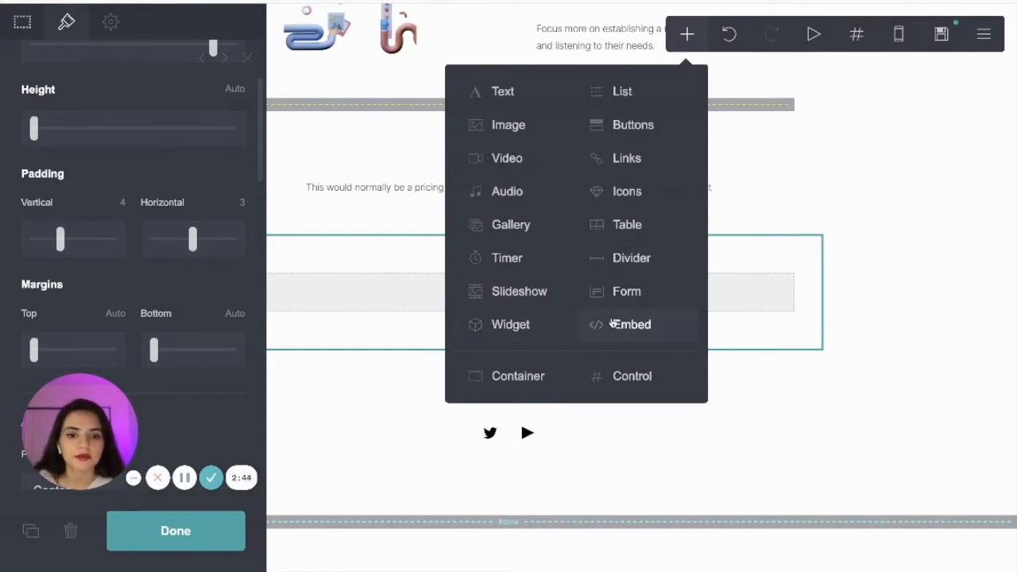
left_click(629, 324)
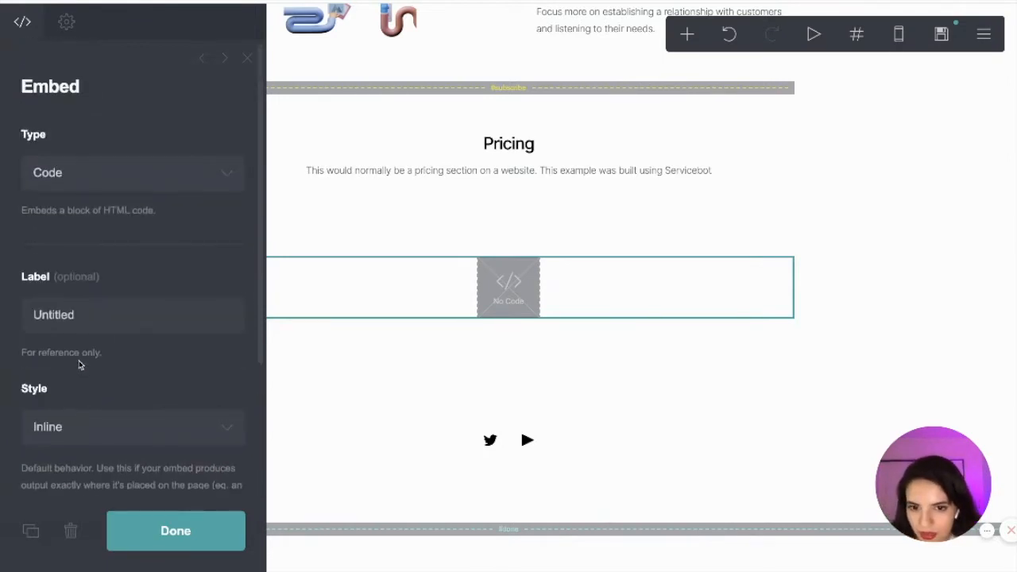
mouse_move(466, 332)
type("S")
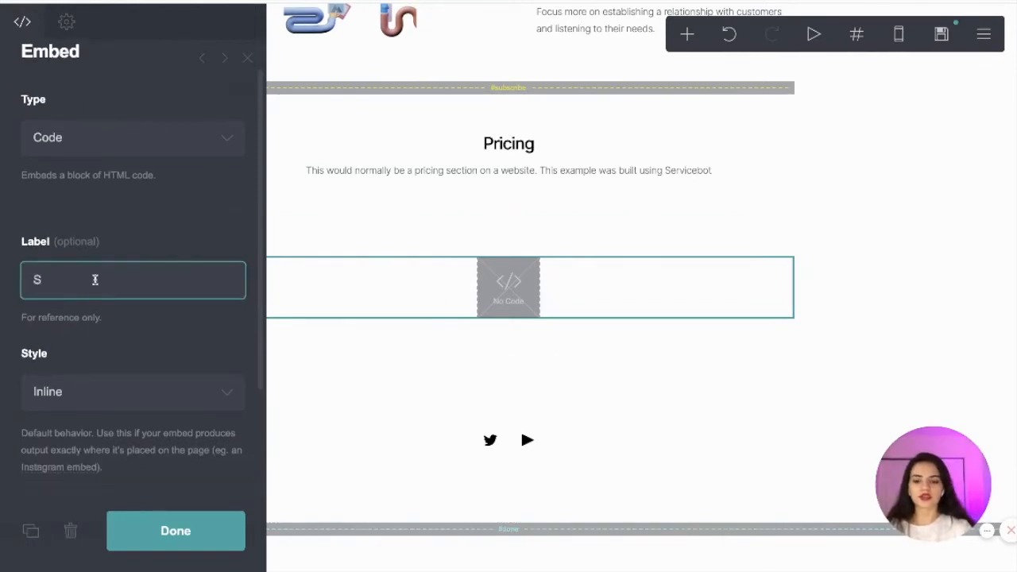
type("ervicebot")
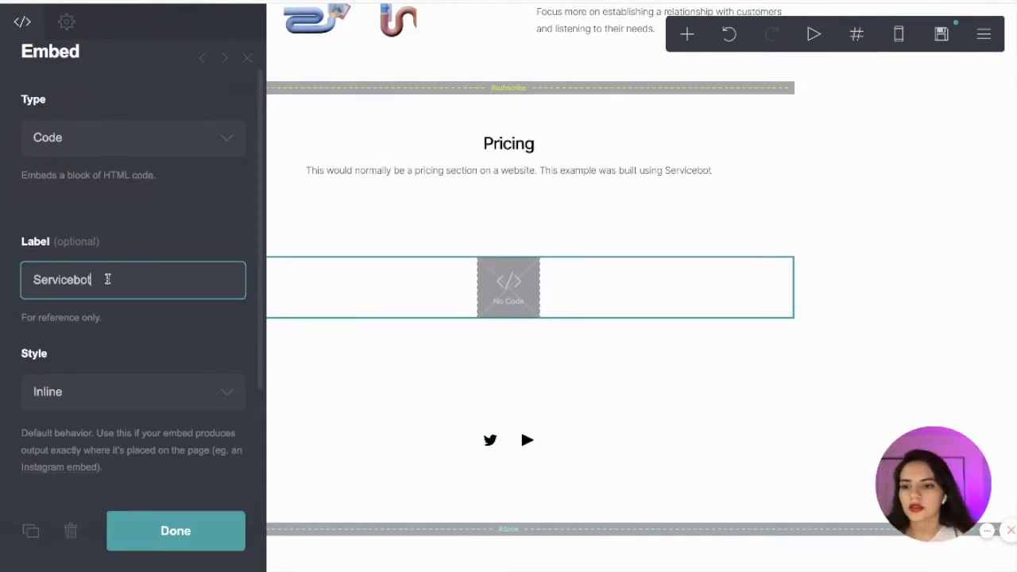
type("Pricing")
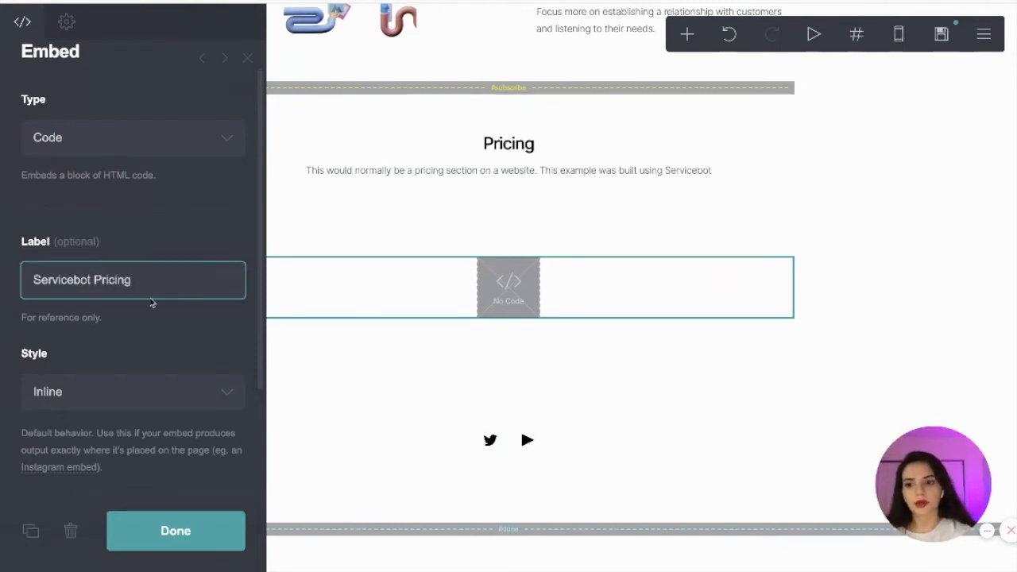
scroll("down", 3)
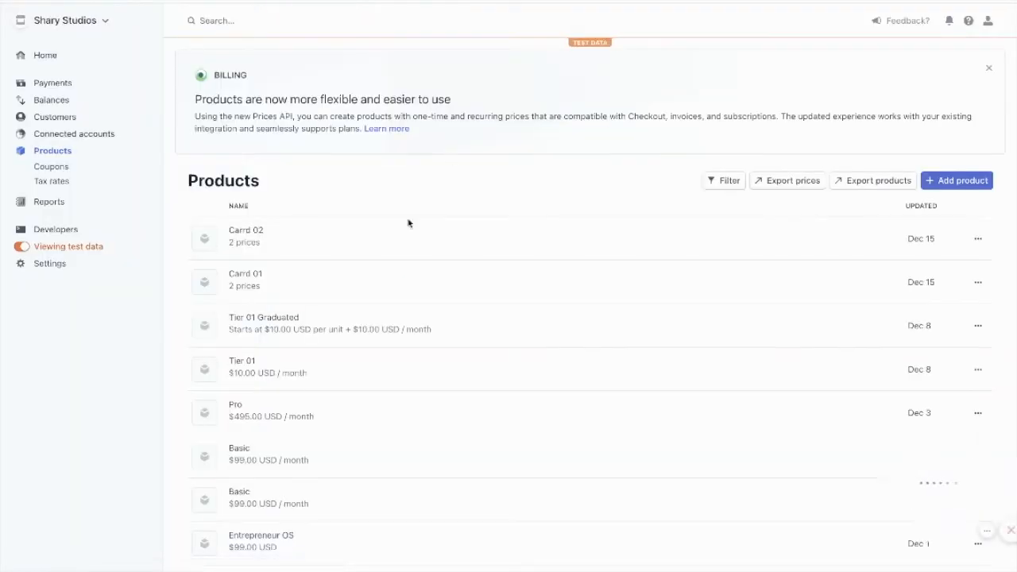
mouse_move(325, 286)
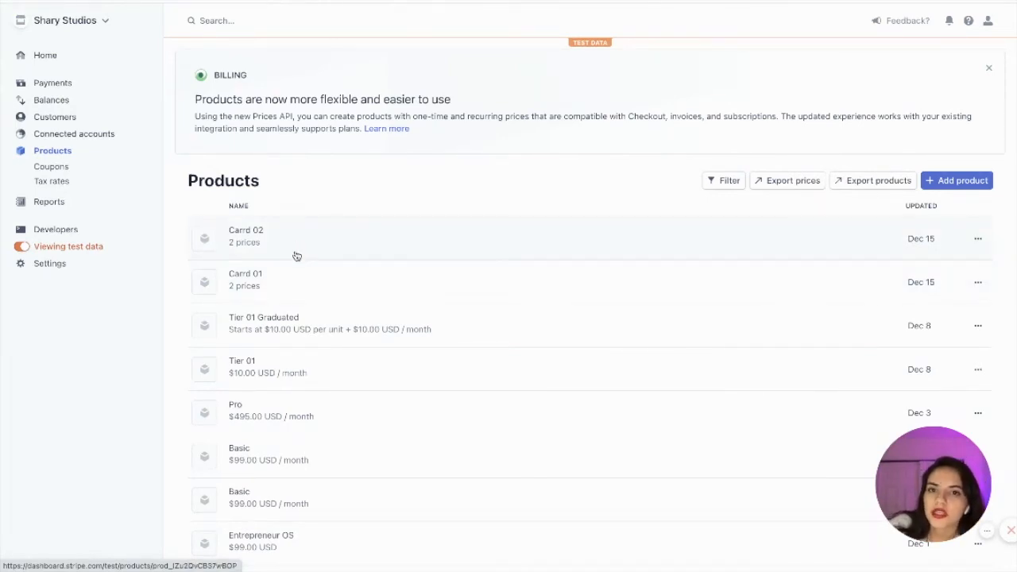
- Open the Carrd 01 product in Stripe Products and start editing its details
left_click(245, 278)
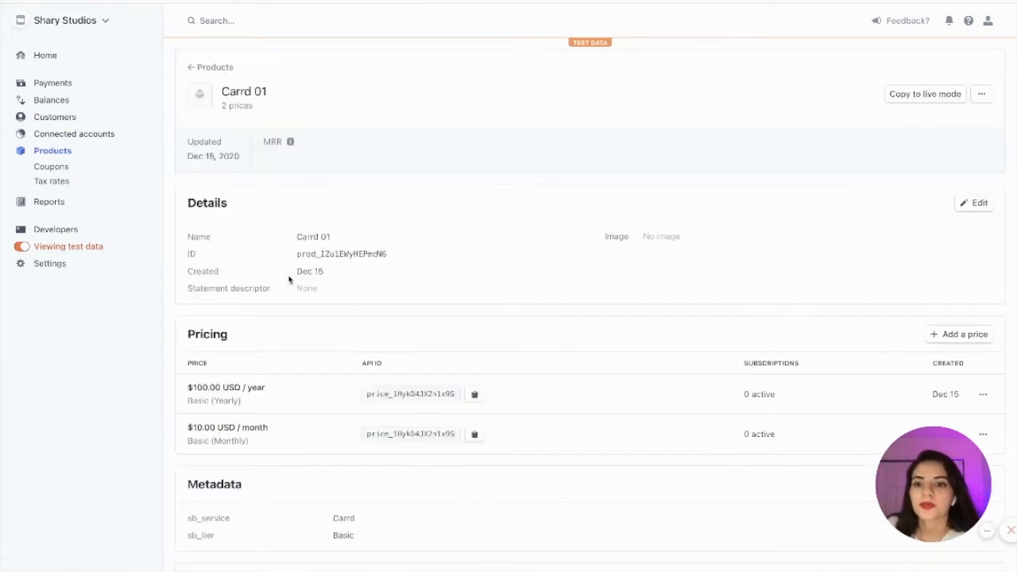
scroll("down", 3)
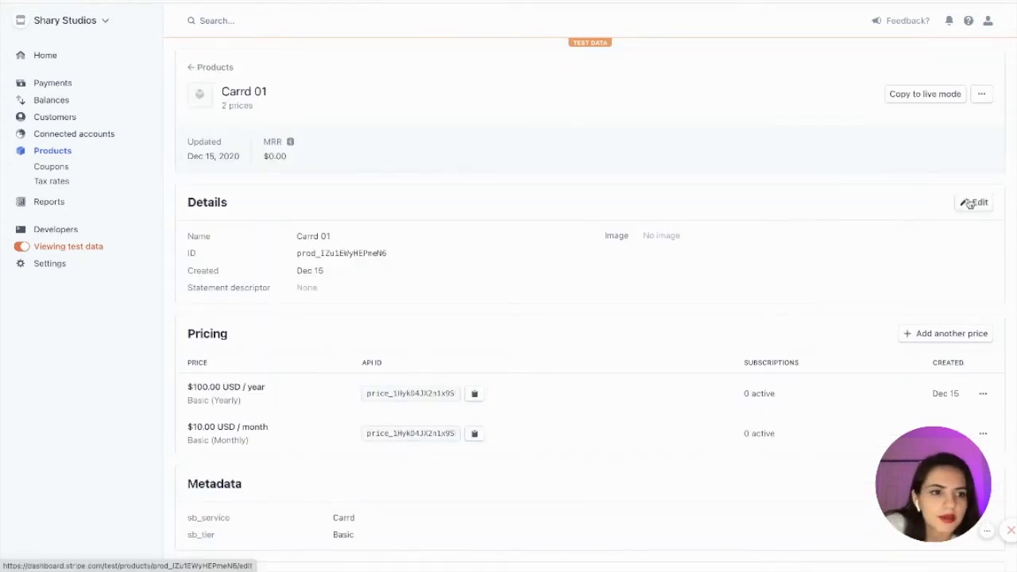
left_click(973, 201)
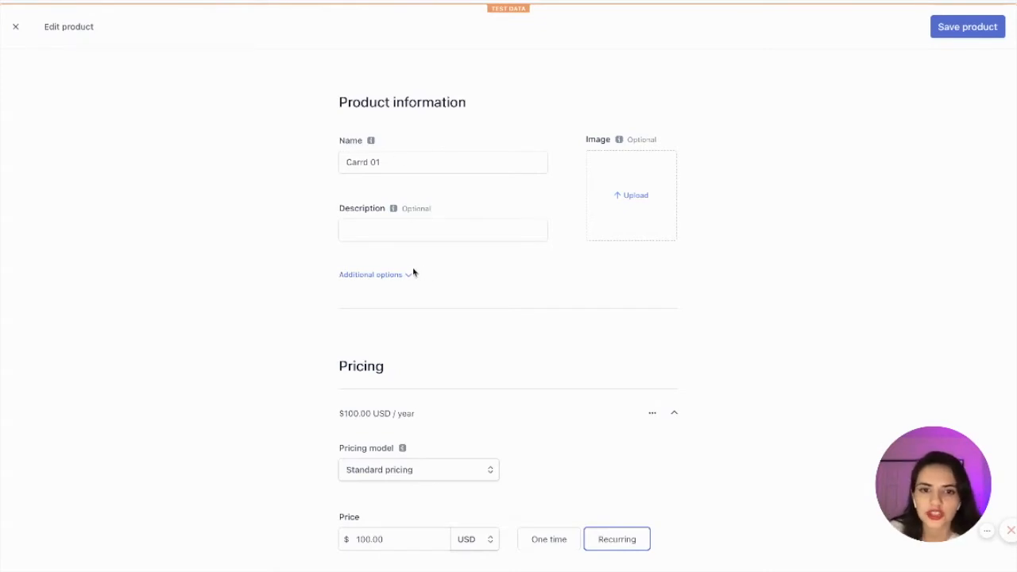
mouse_move(384, 279)
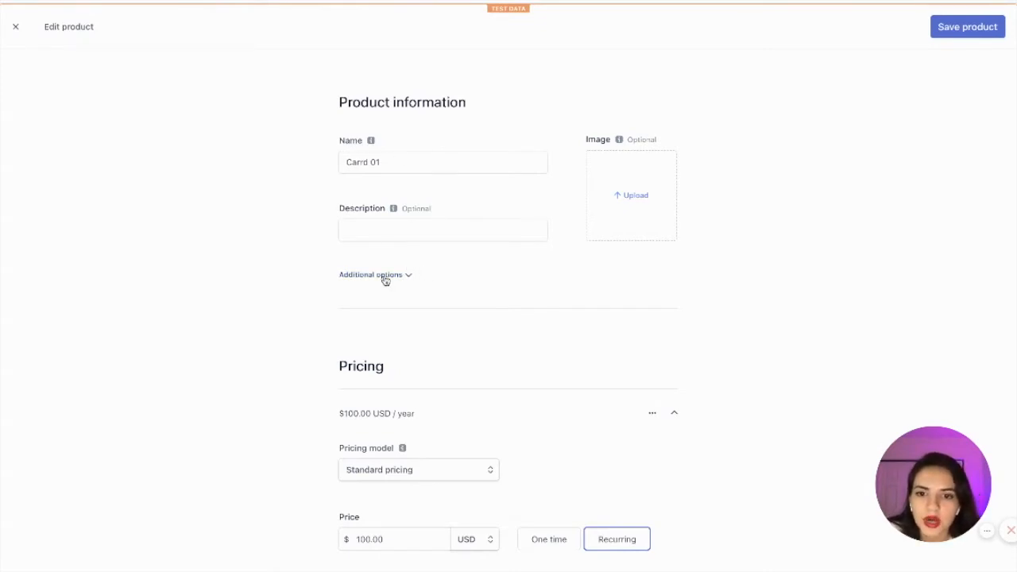
- Expand Additional options to show metadata sb_service Carrd and sb_tier Basic
left_click(370, 273)
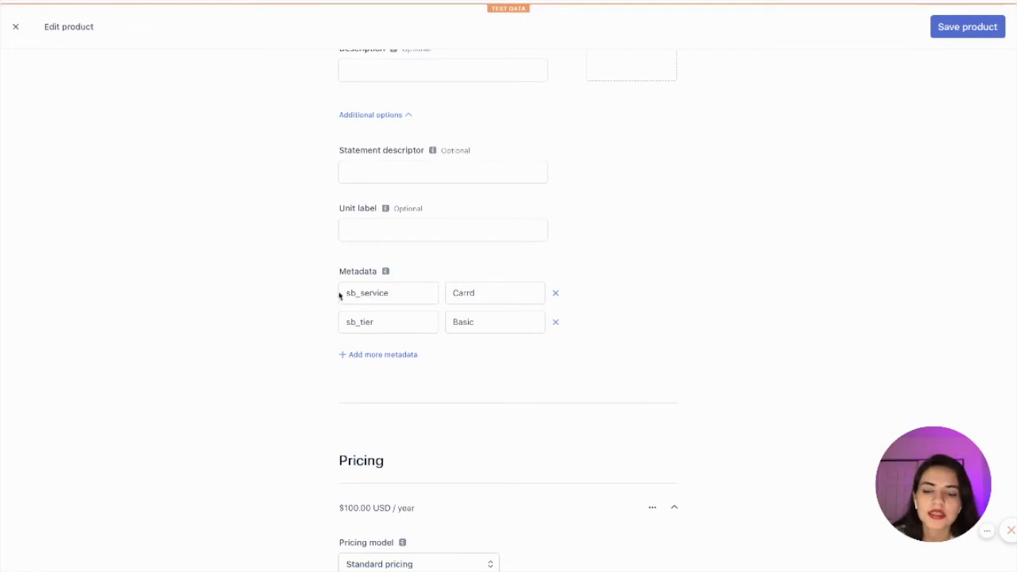
left_click(486, 293)
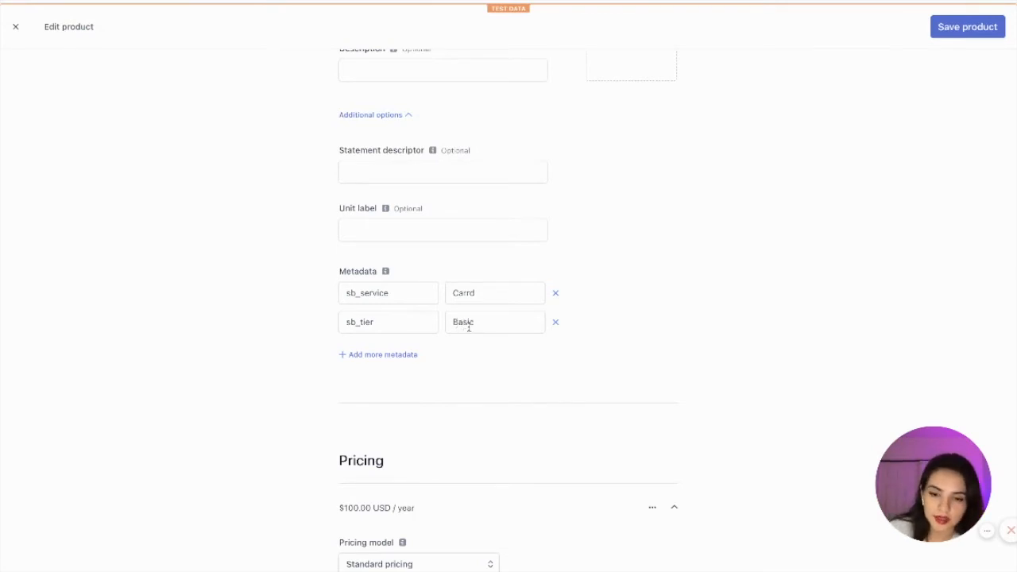
scroll("down", 3)
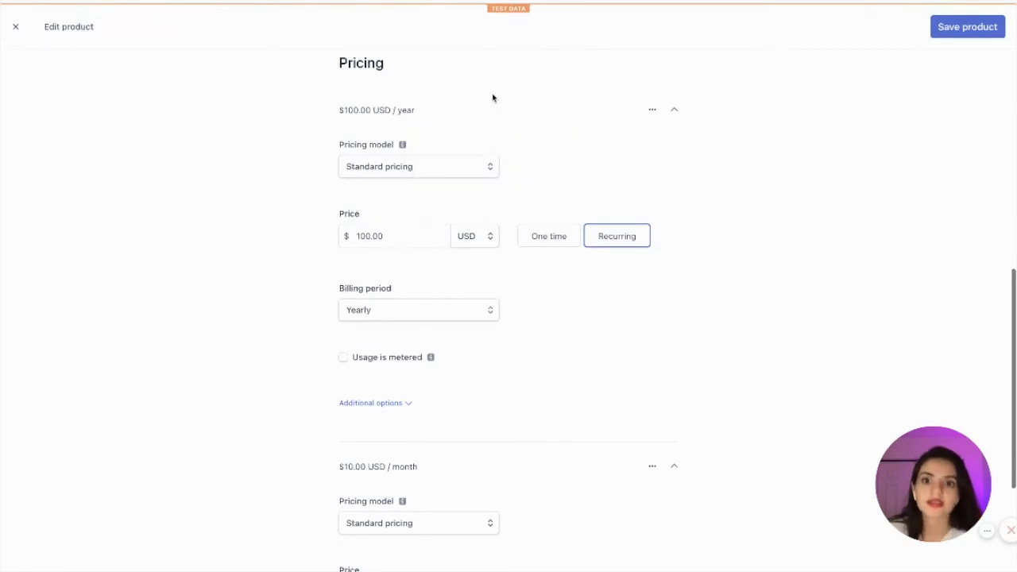
mouse_move(385, 112)
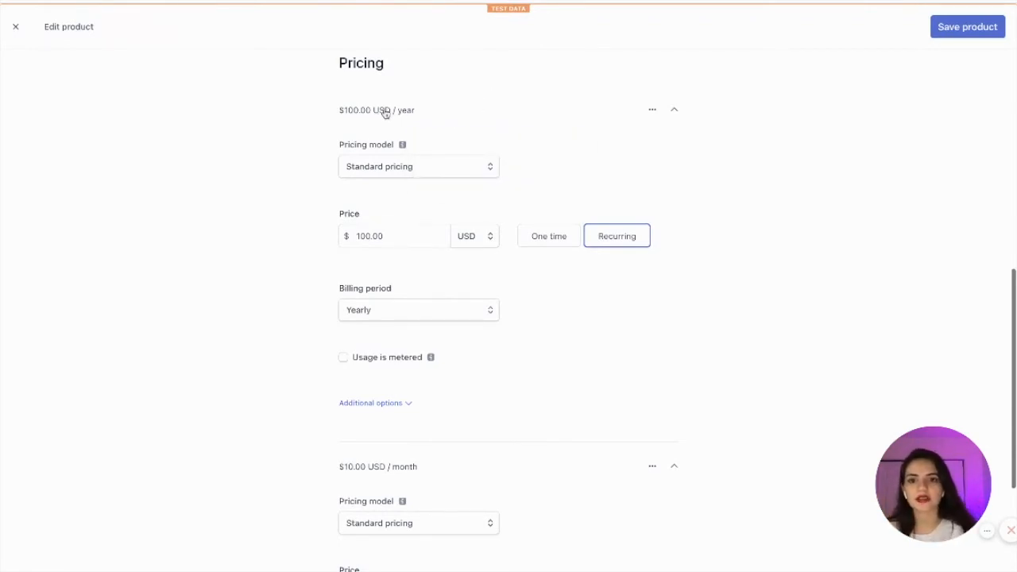
mouse_move(654, 173)
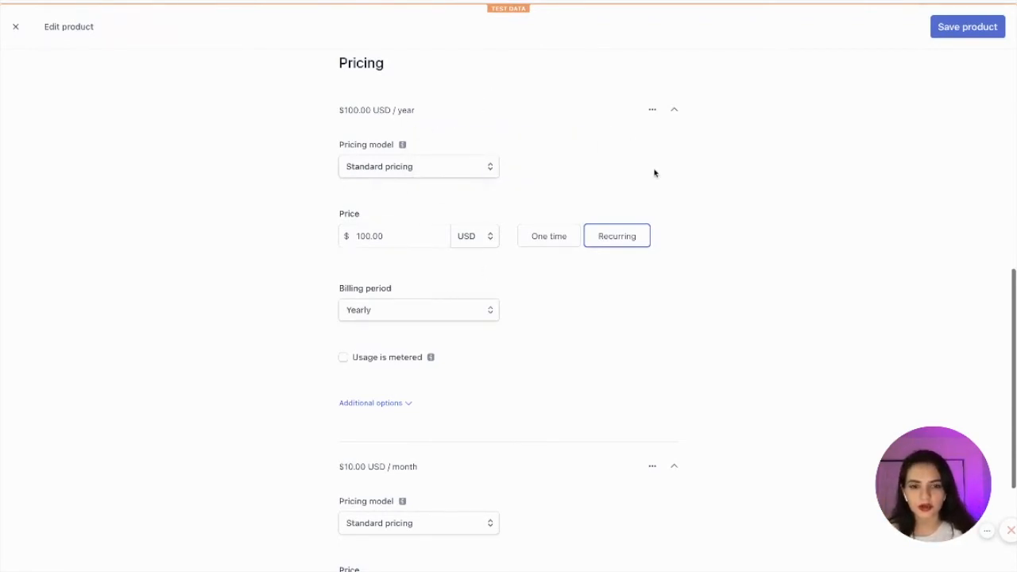
- Expand the extra options of the Basic (Yearly) and Basic (Monthly) prices
left_click(370, 404)
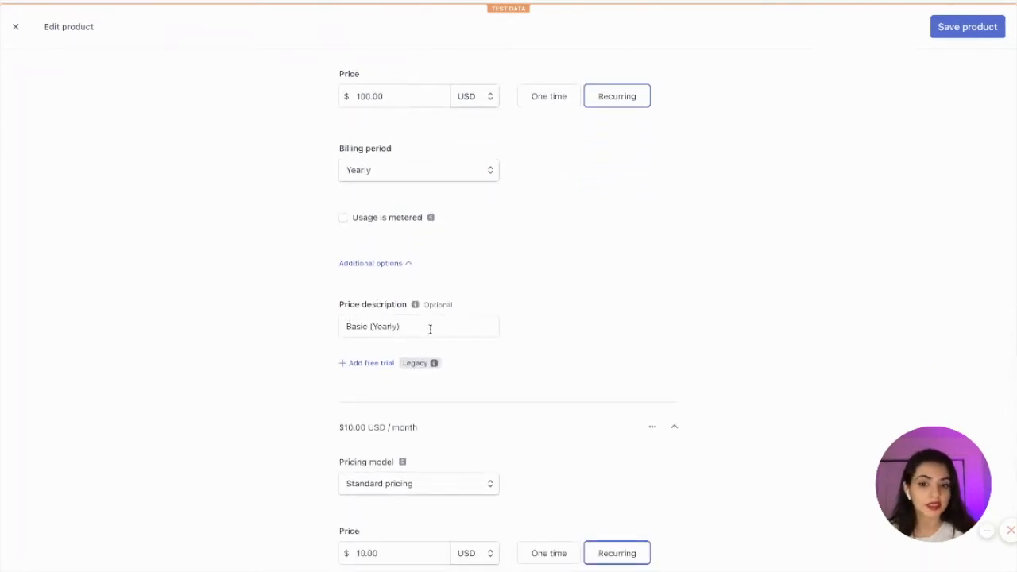
scroll("down", 3)
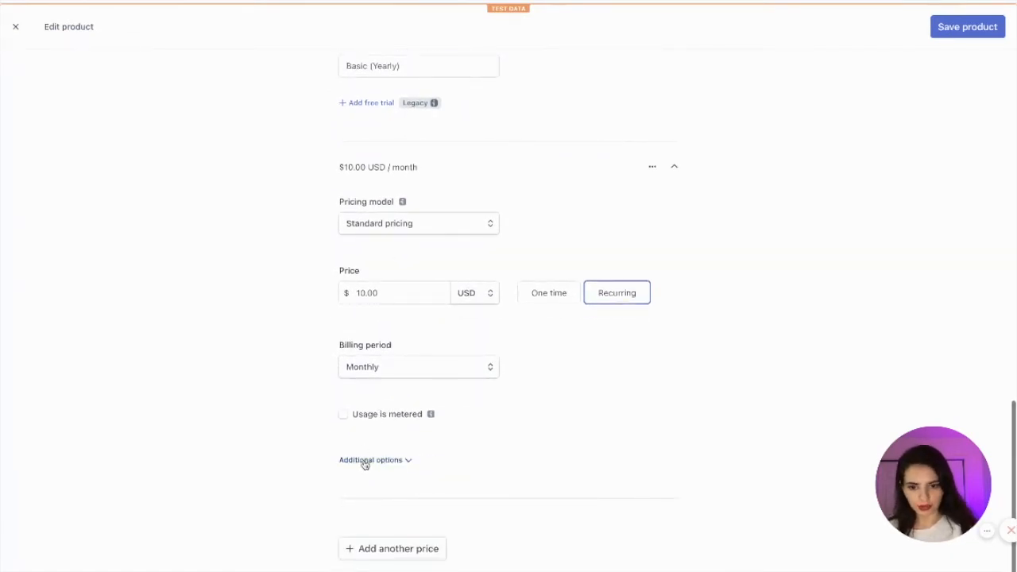
left_click(370, 459)
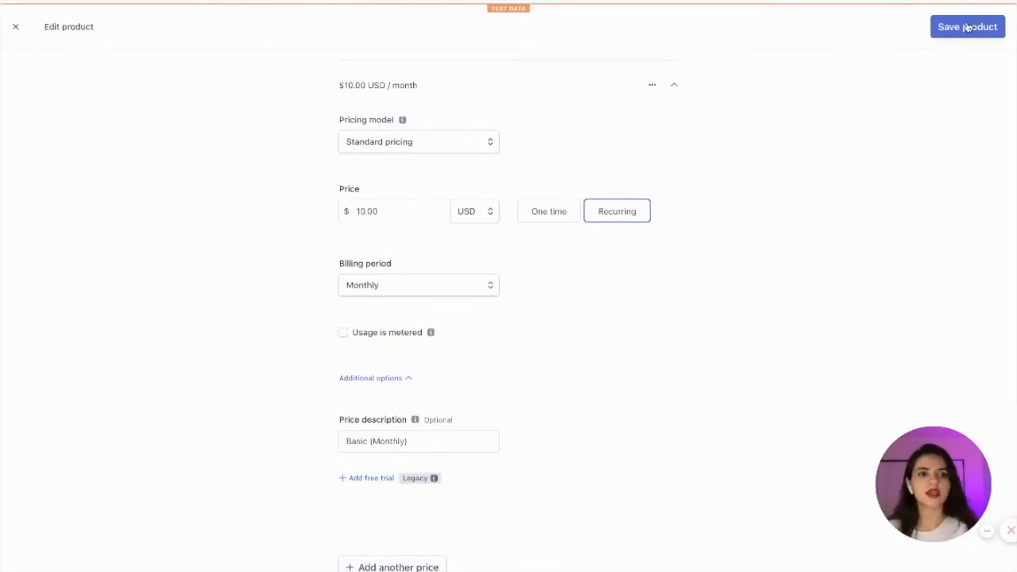
- Save the Carrd 01 product, confirming the account password, and return to the list
left_click(966, 26)
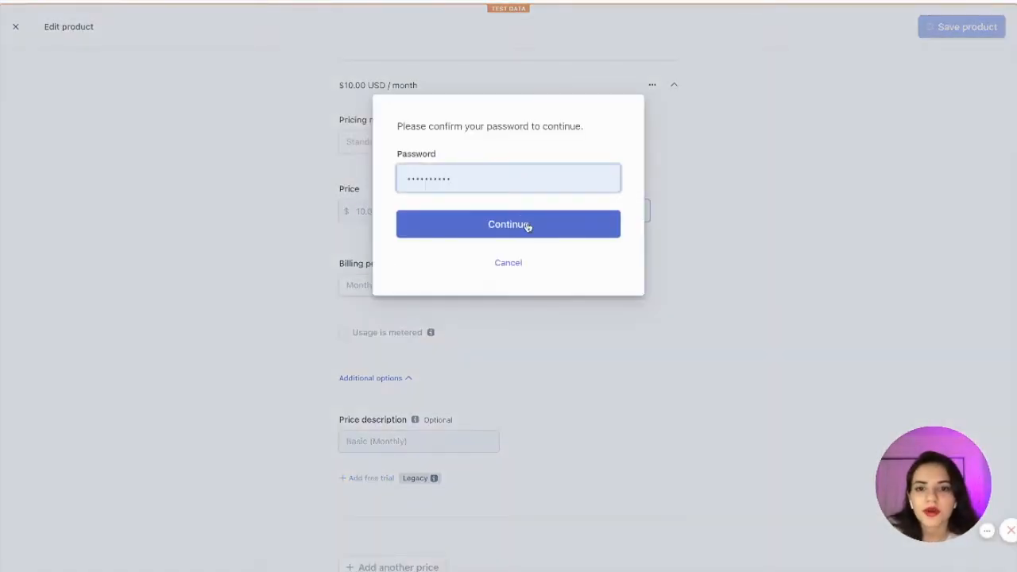
left_click(509, 224)
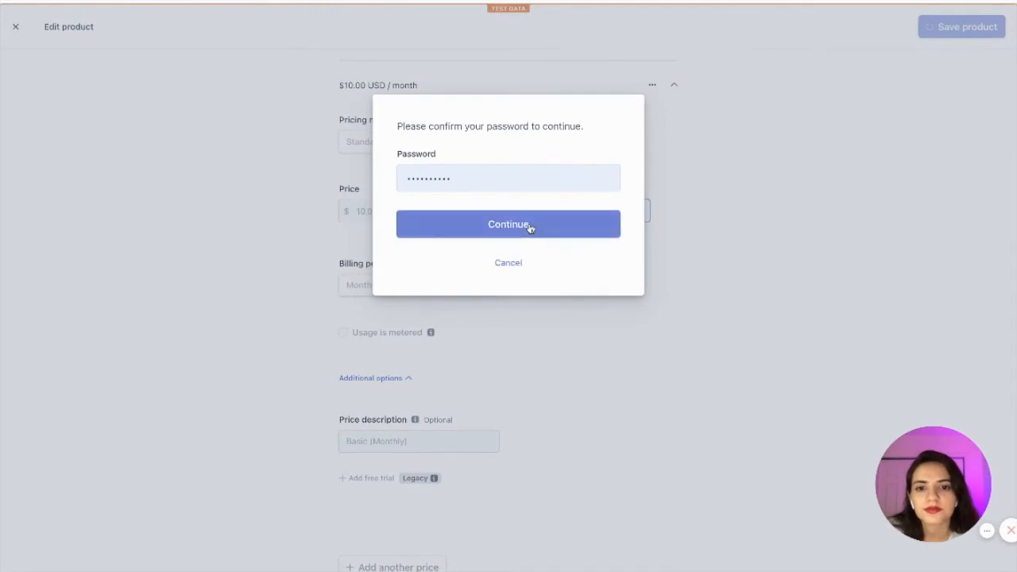
left_click(508, 224)
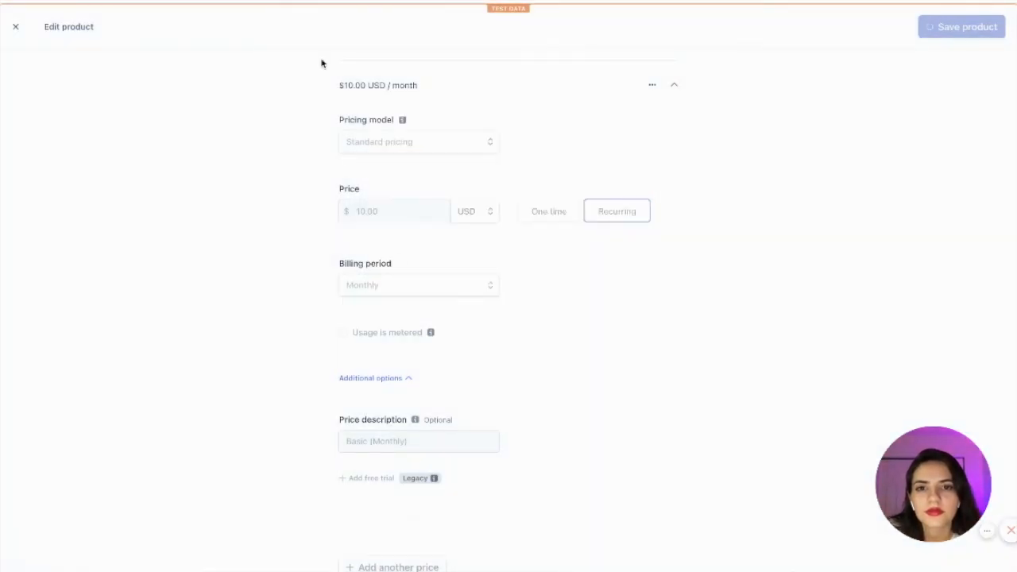
left_click(16, 25)
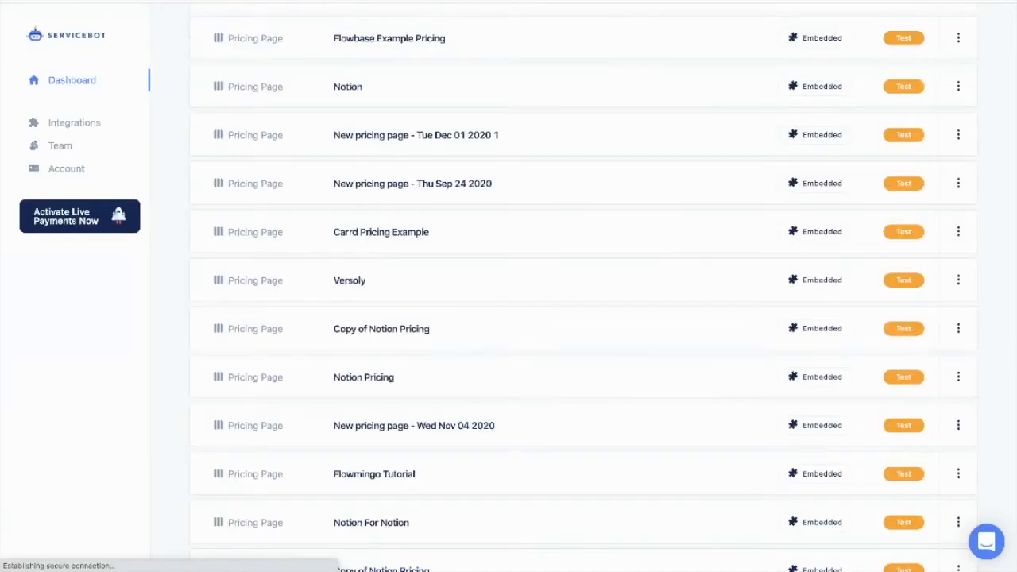
- Review the Carrd Pricing Example page settings and expand its Embed section
scroll("up", 3)
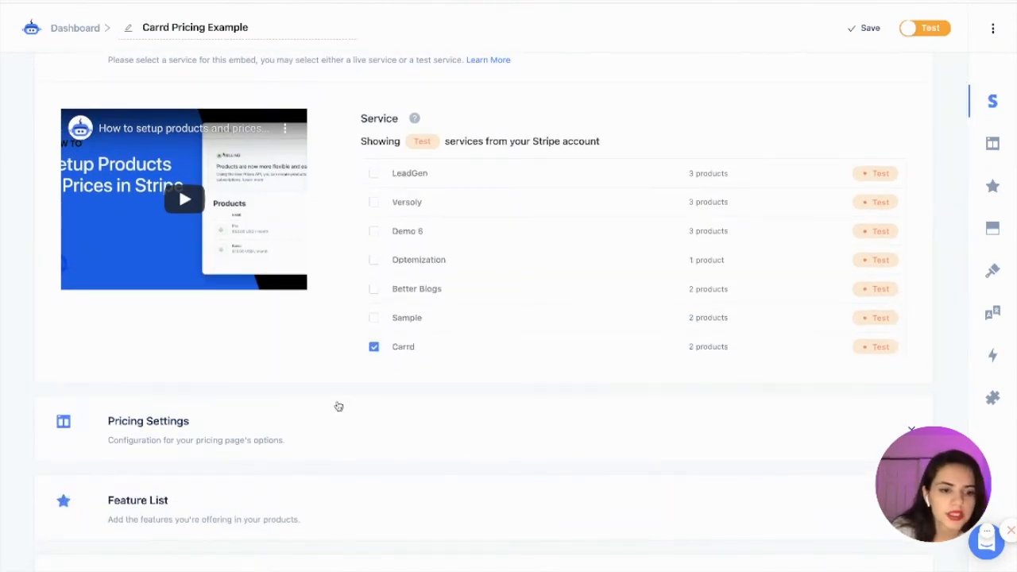
scroll("down", 3)
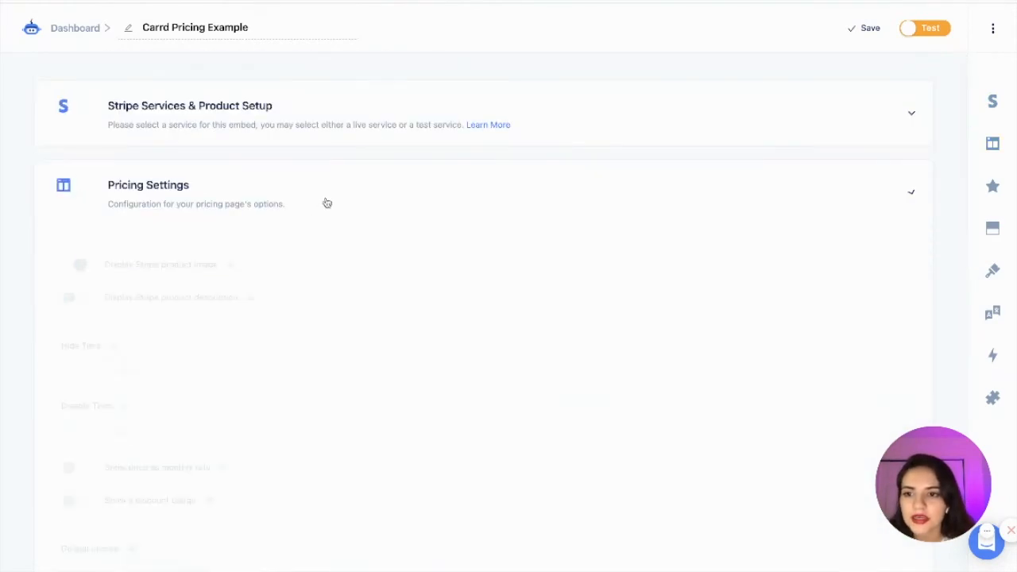
scroll("down", 3)
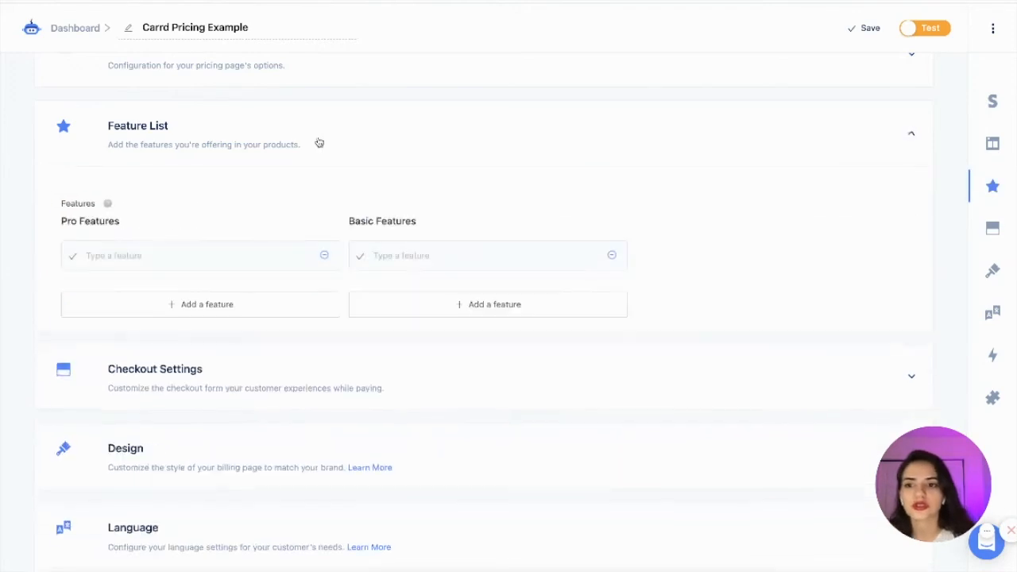
left_click(912, 134)
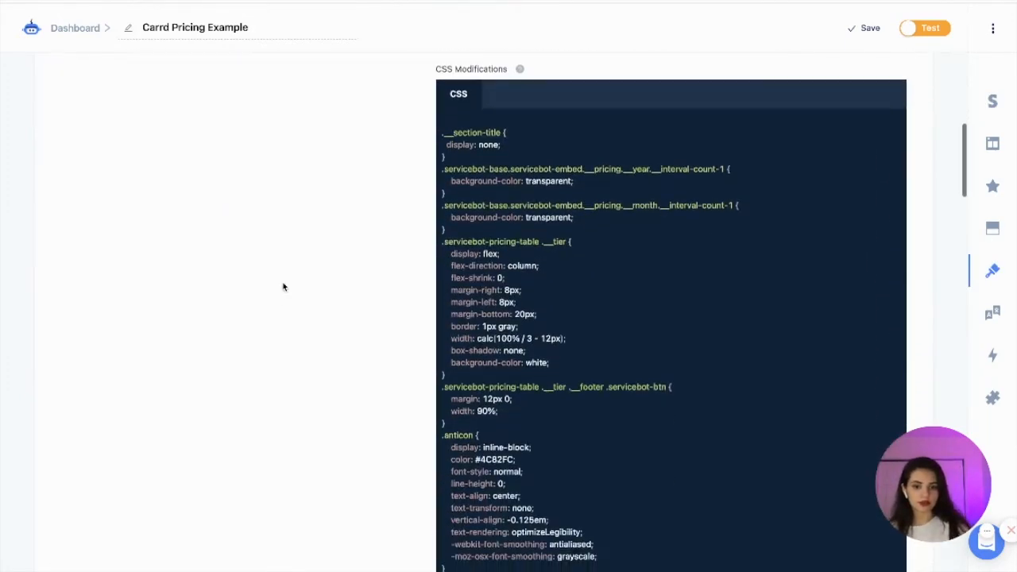
scroll("down", 3)
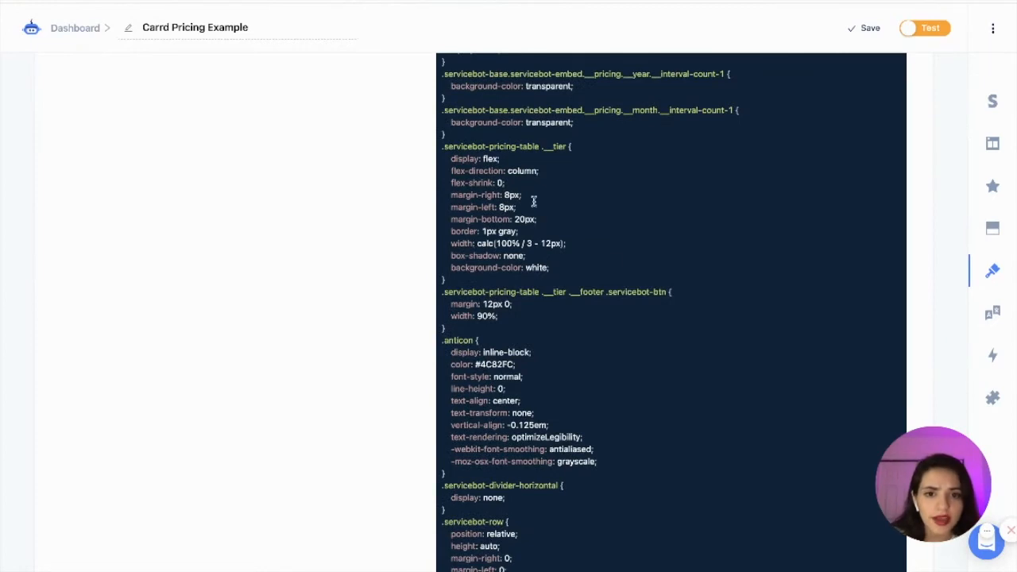
left_click(910, 162)
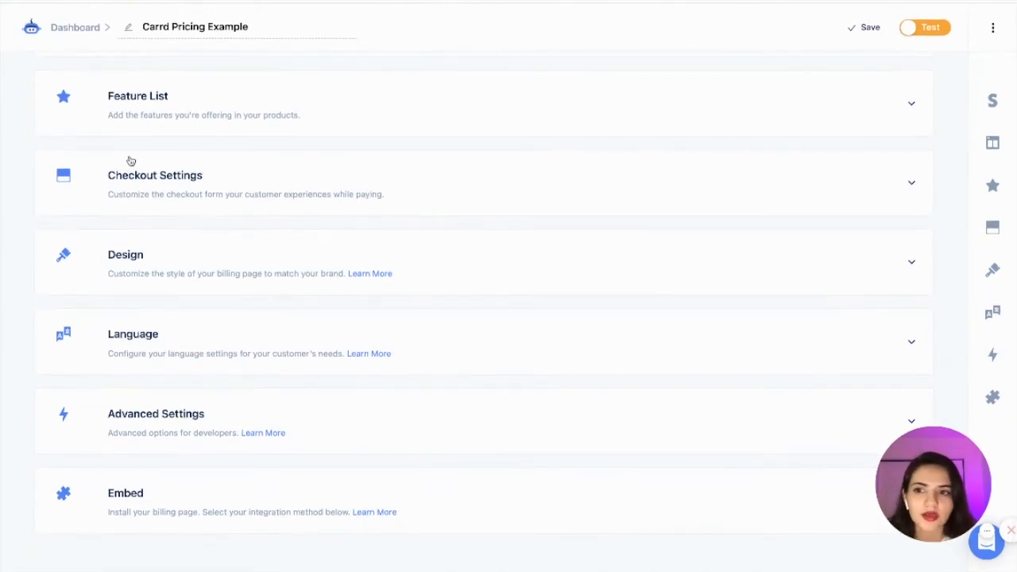
scroll("up", 3)
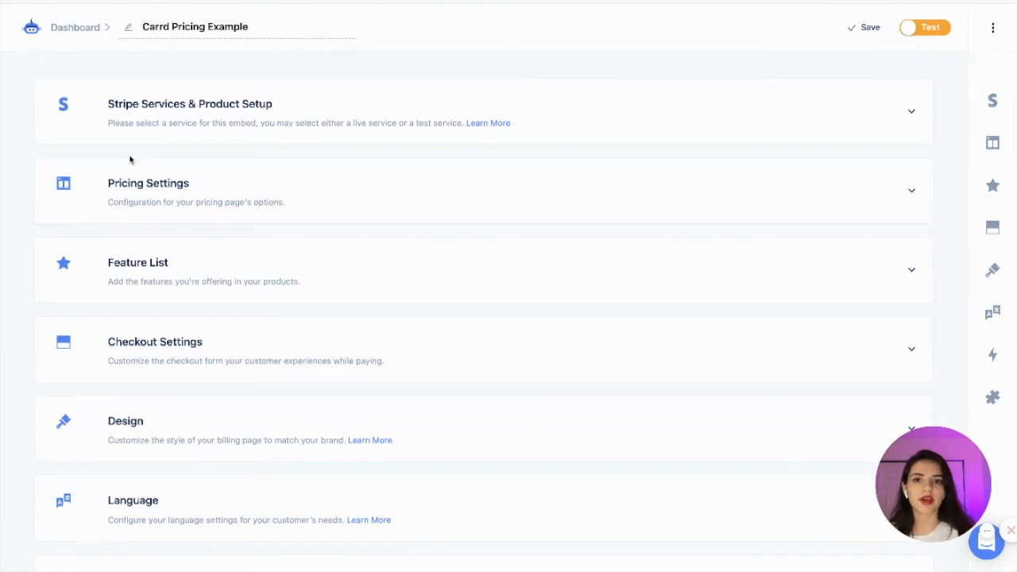
scroll("down", 3)
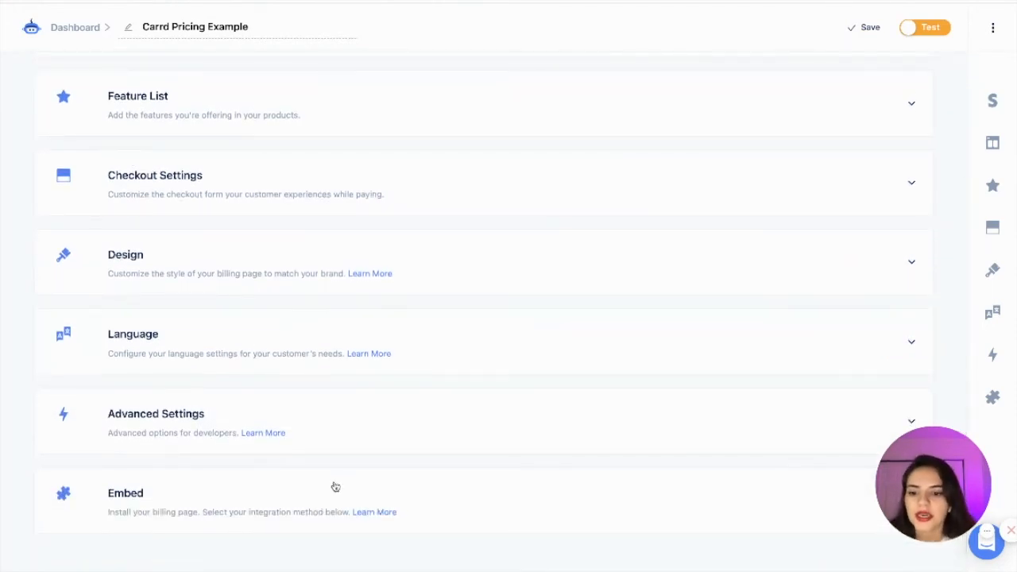
left_click(869, 27)
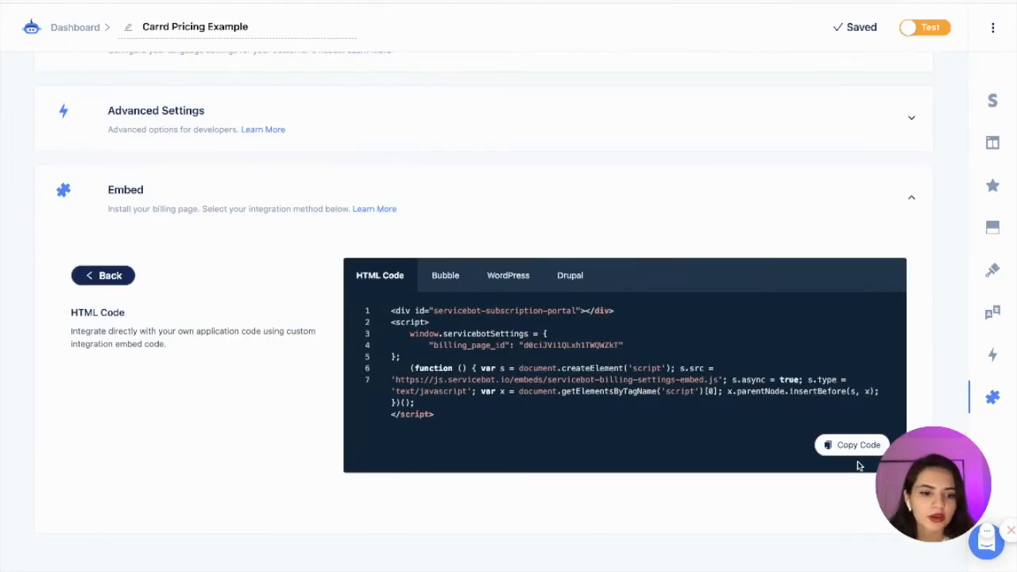
- Copy the billing page's HTML embed code
left_click(852, 445)
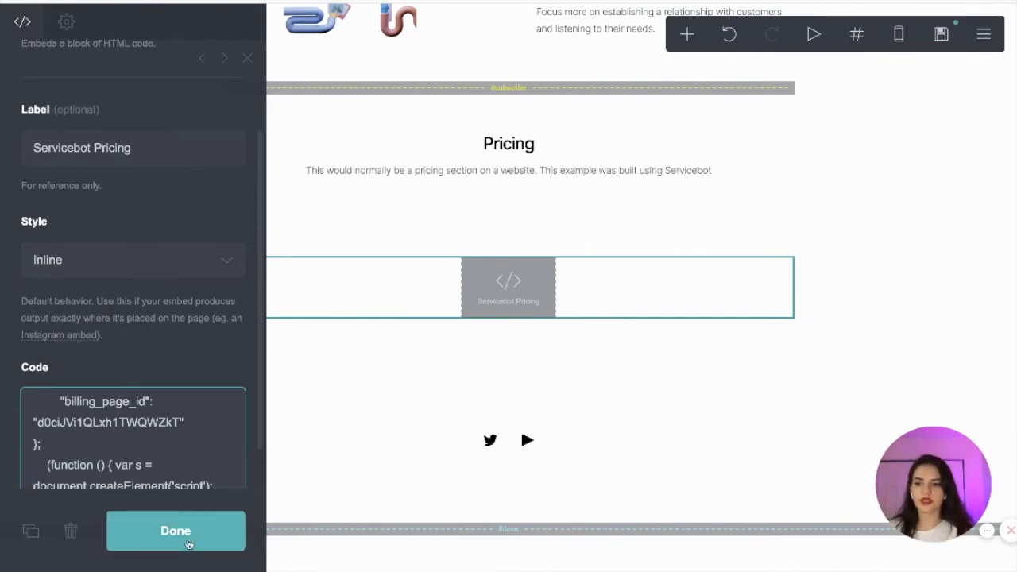
- Finish the Servicebot Pricing embed and publish the site to 100nocode.carrd.co
left_click(175, 530)
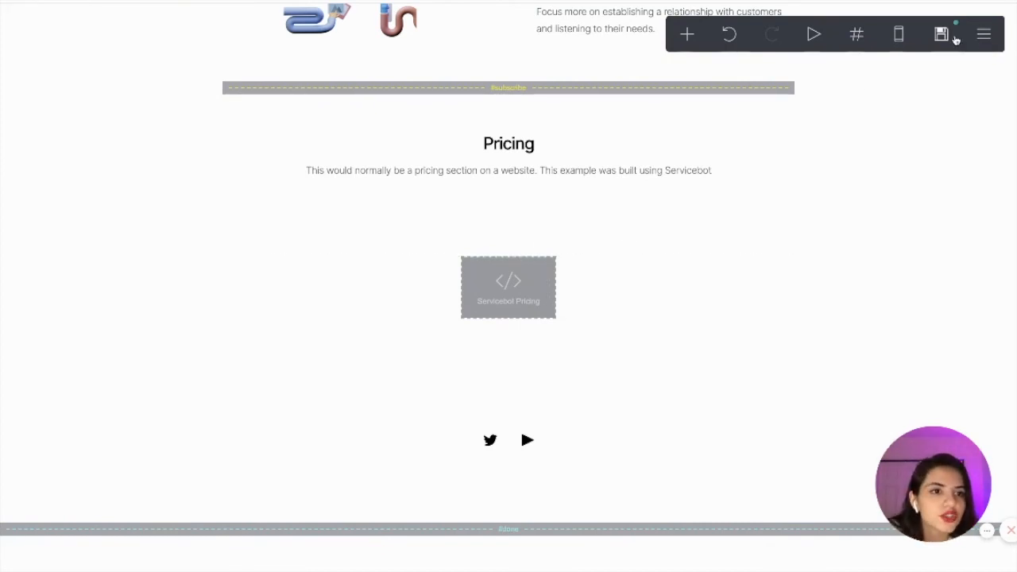
left_click(941, 35)
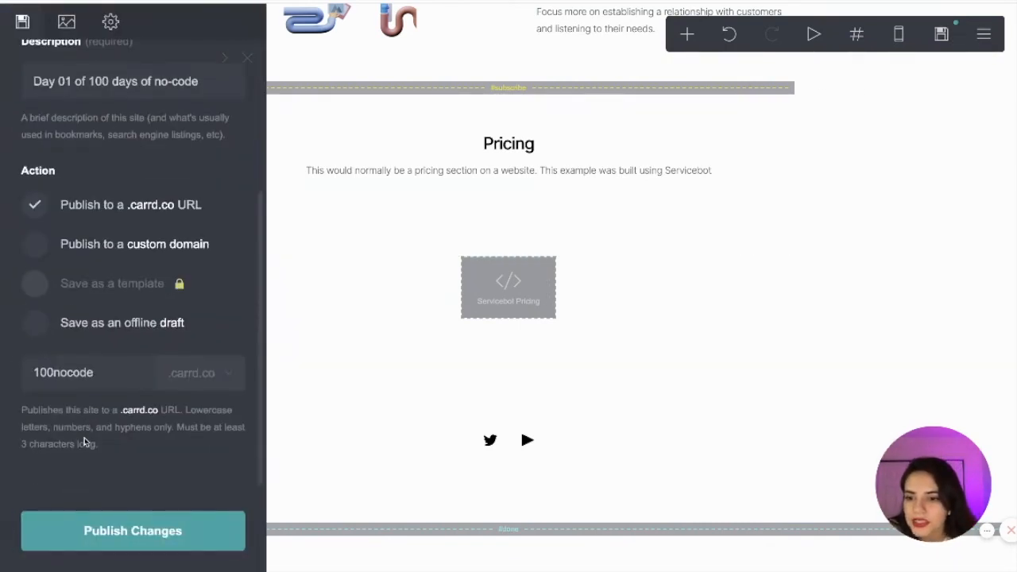
left_click(134, 530)
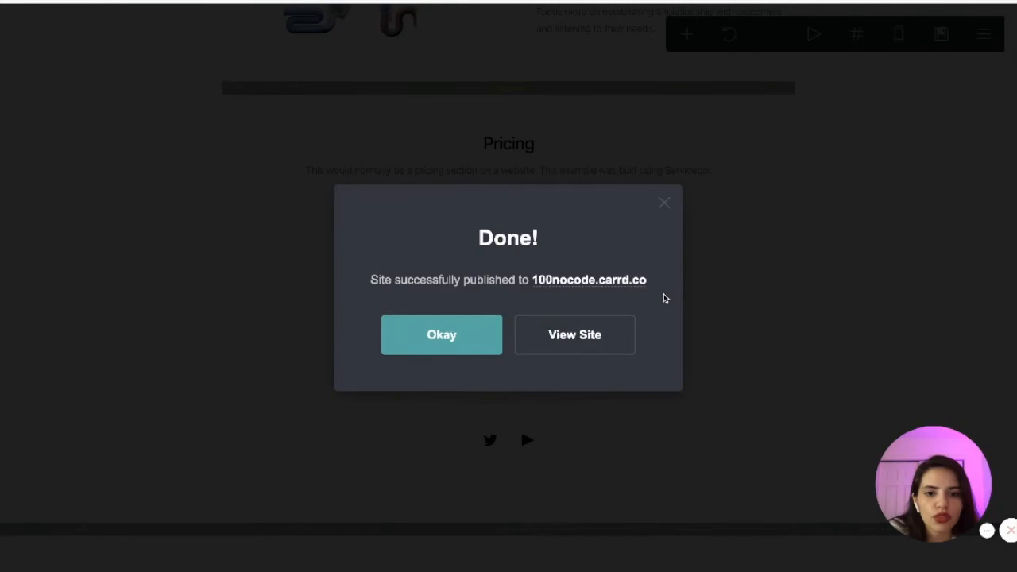
left_click(441, 334)
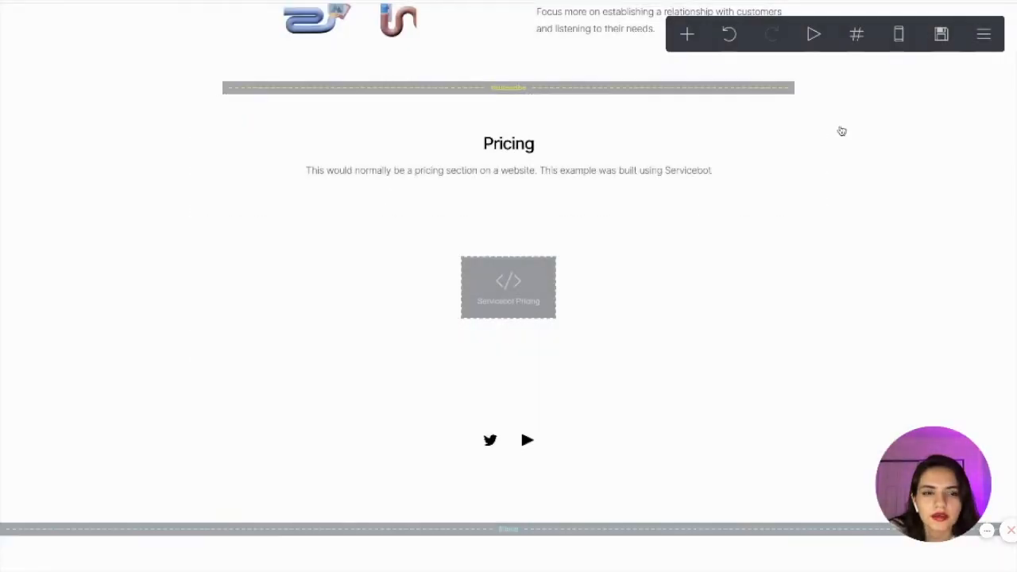
- Open the published live site from the site options menu
left_click(984, 35)
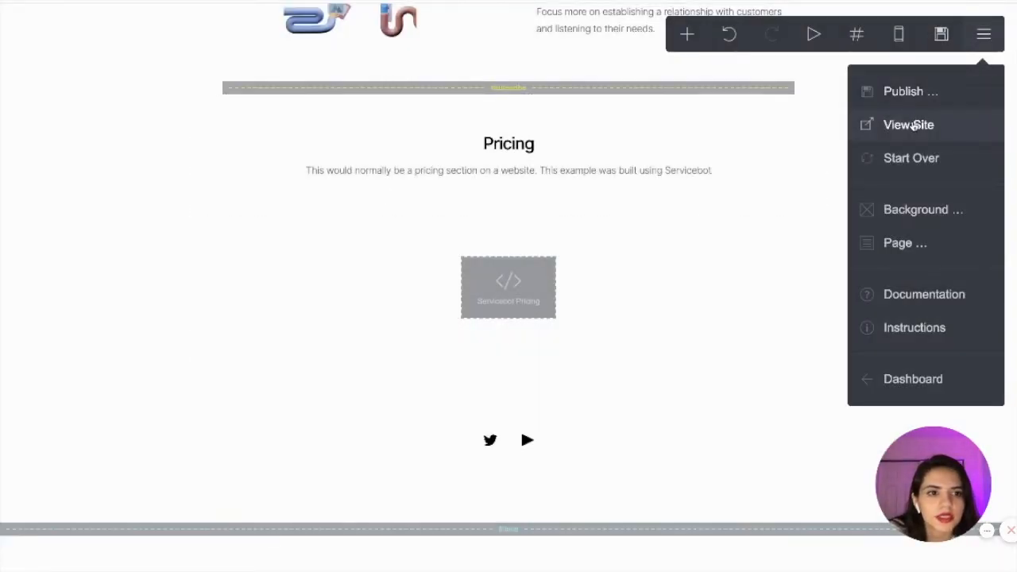
left_click(909, 124)
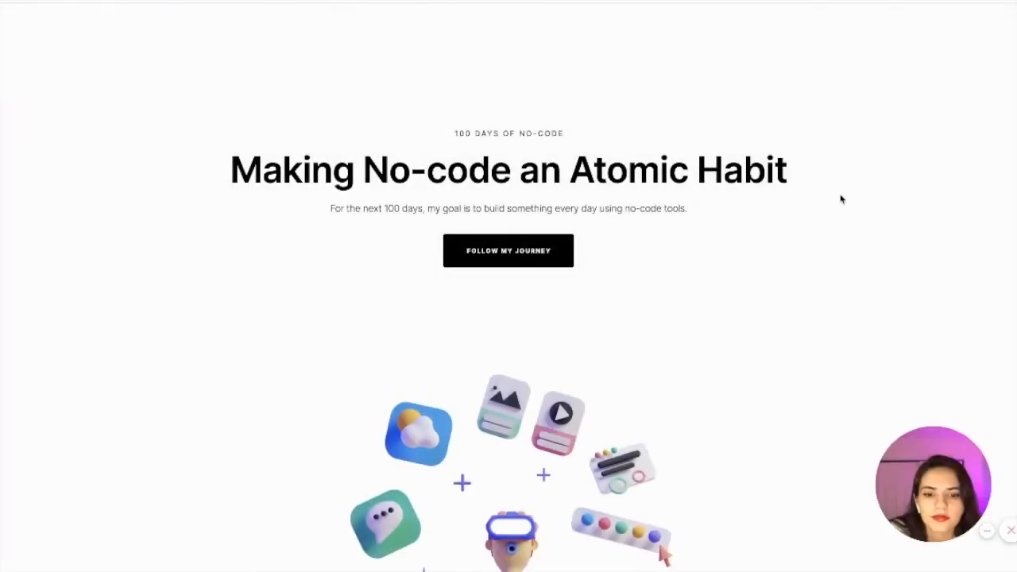
- Toggle the pricing table between Yearly and Monthly, then choose Select Plan under Basic monthly
scroll("down", 3)
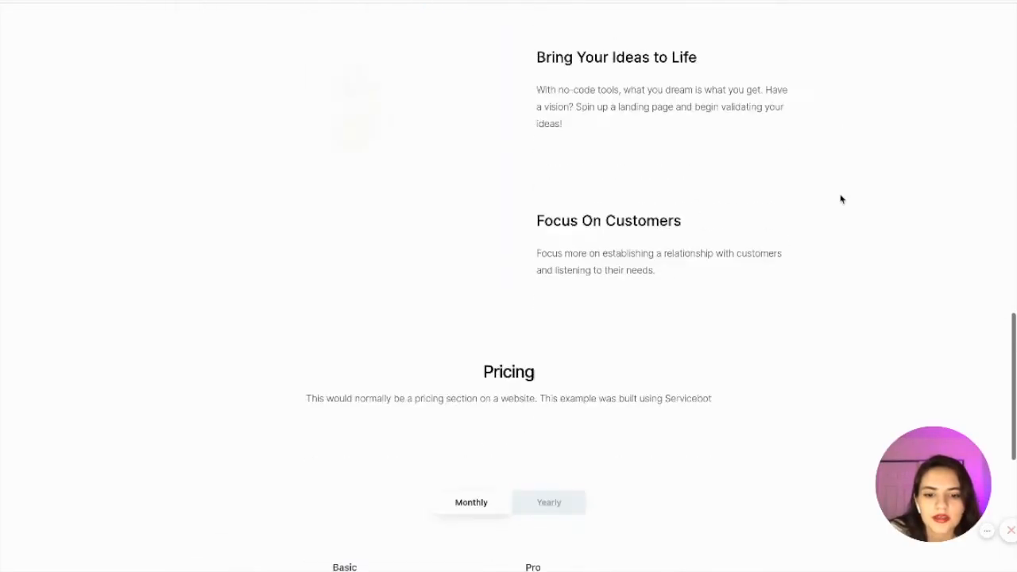
scroll("down", 3)
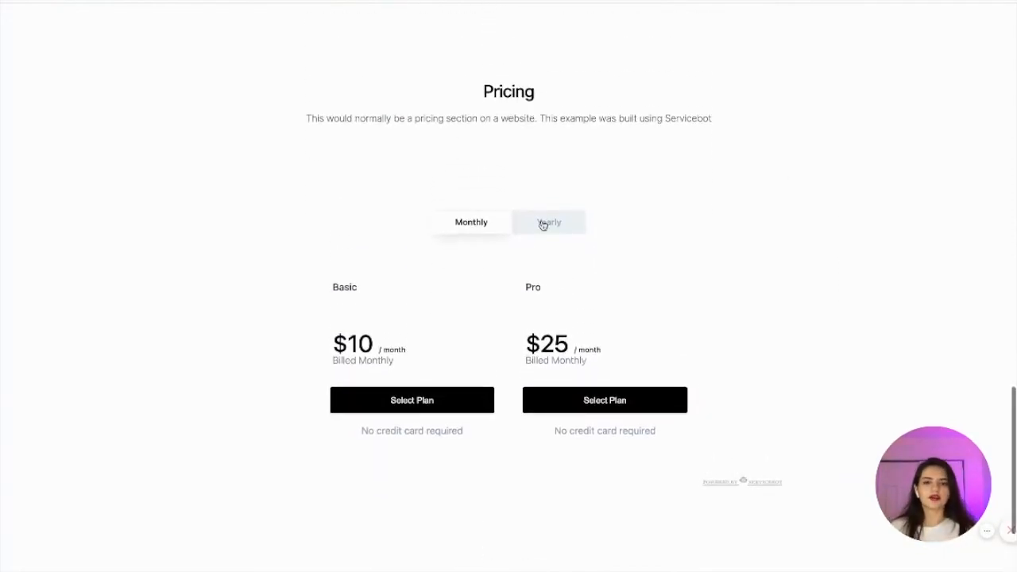
left_click(550, 223)
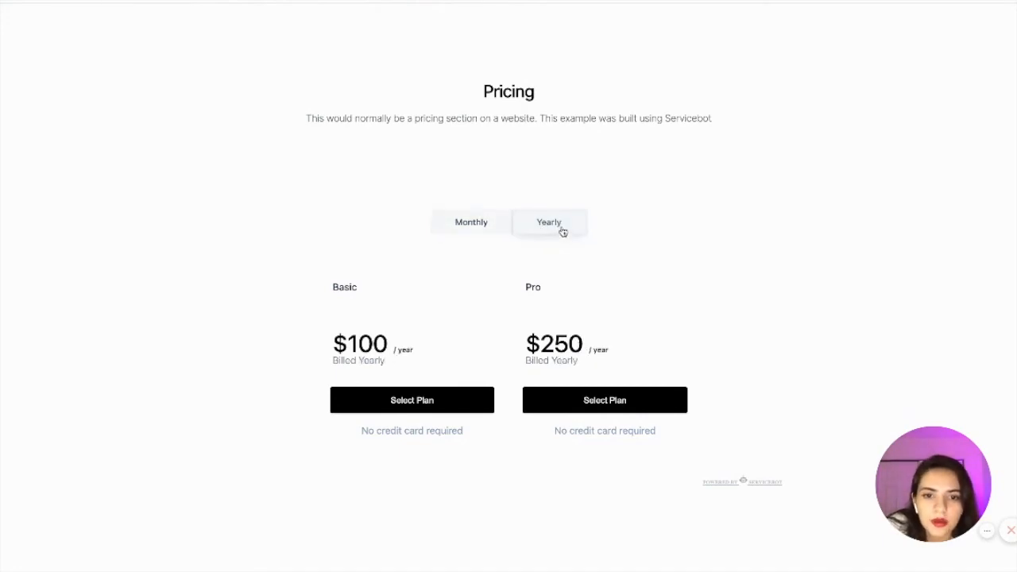
left_click(470, 223)
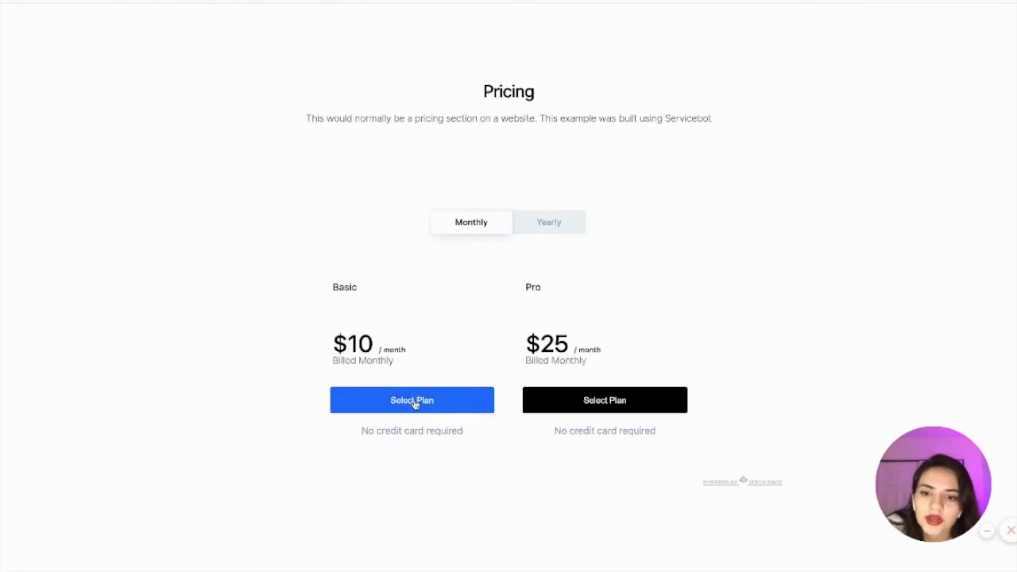
left_click(412, 400)
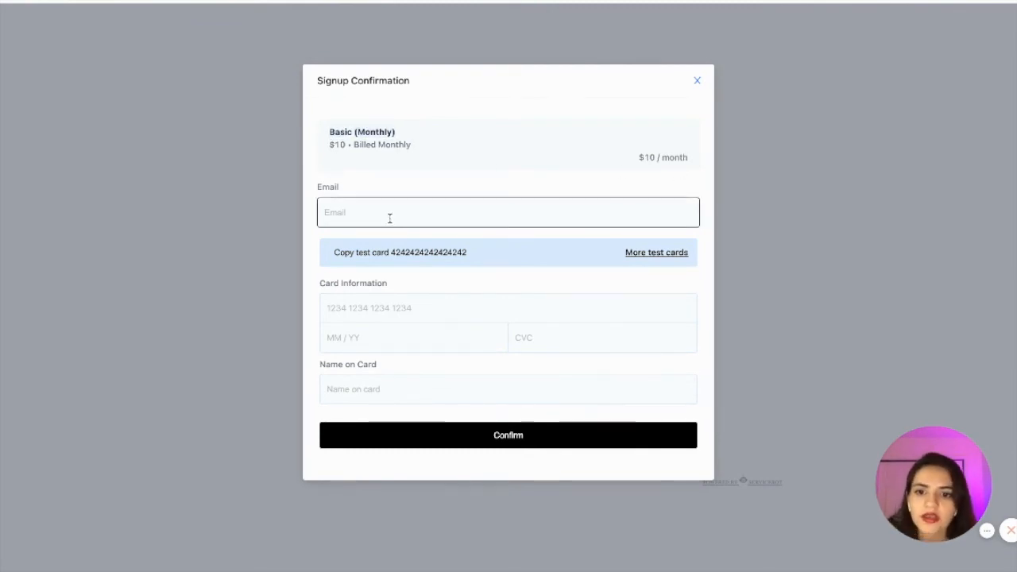
- Submit the Basic (Monthly) signup with email, test card 4242 and name Carrd Test
left_click(509, 435)
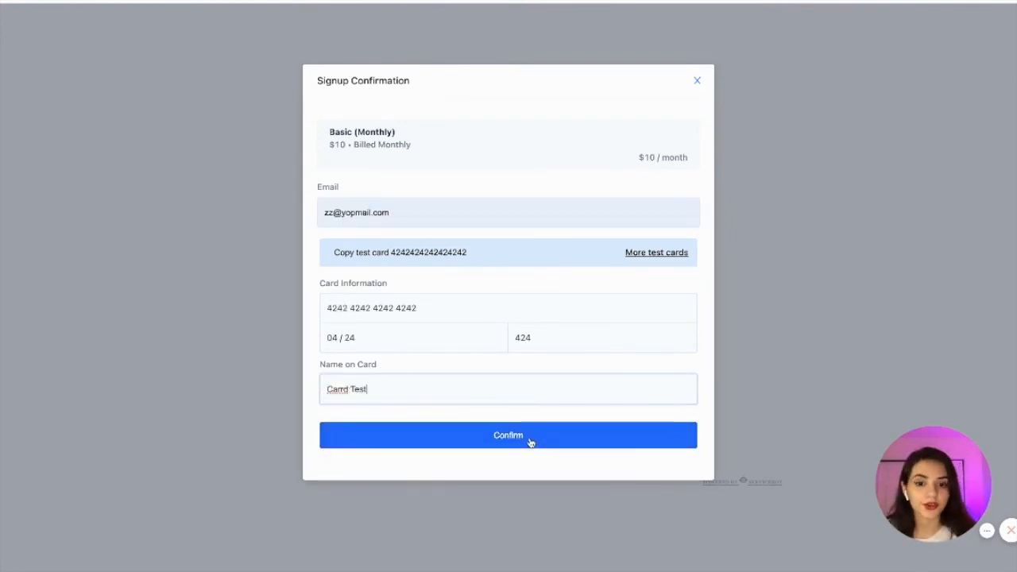
left_click(508, 436)
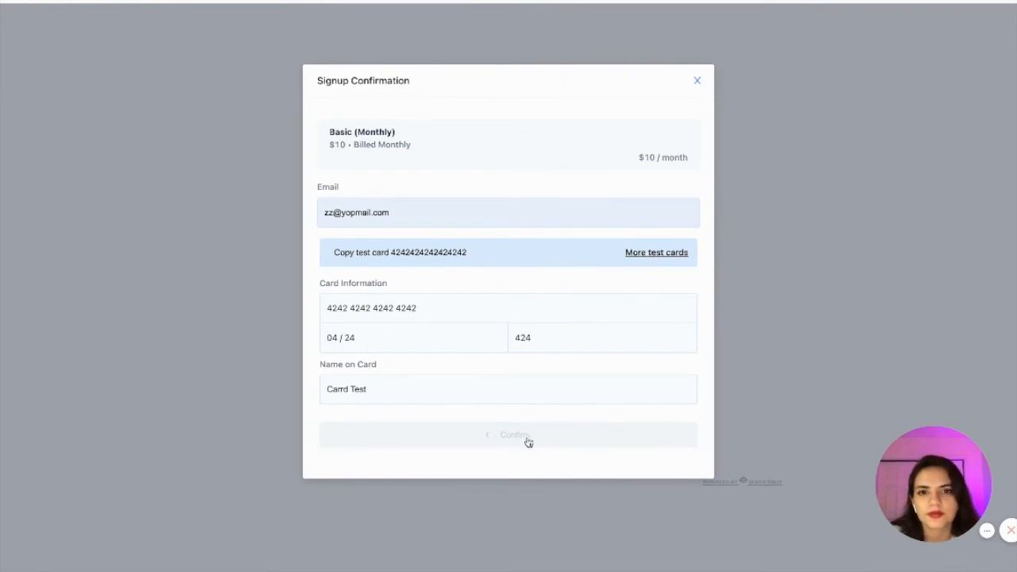
left_click(509, 436)
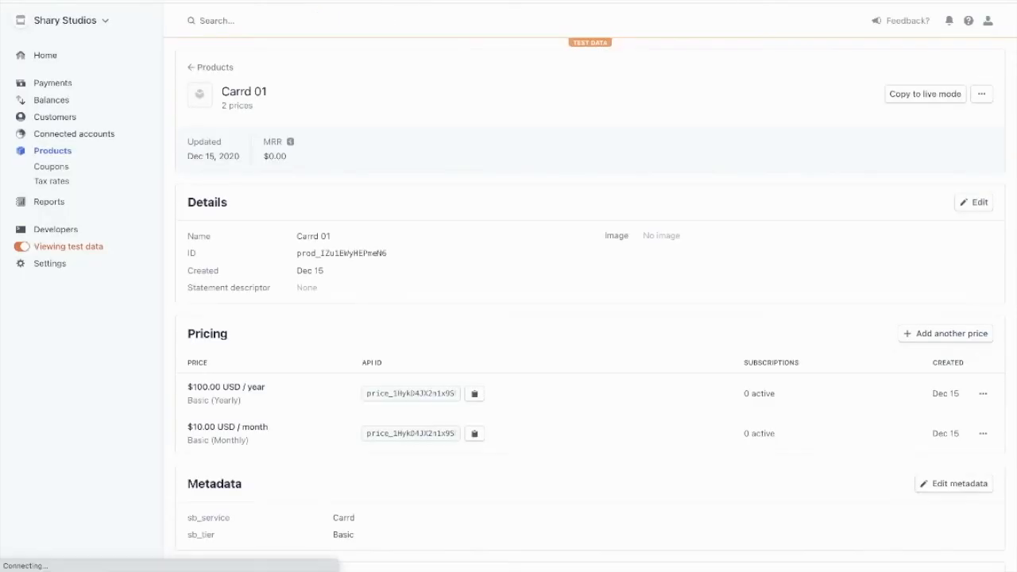
mouse_move(54, 118)
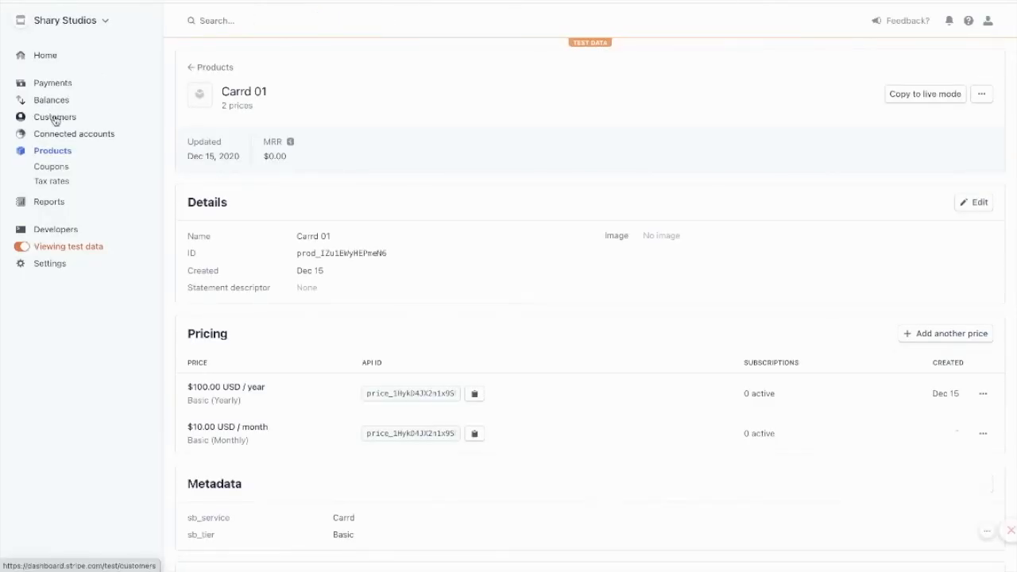
- Show customer Carrd Test in Stripe with its active Carrd 01 subscription and paid $10 invoice
left_click(55, 117)
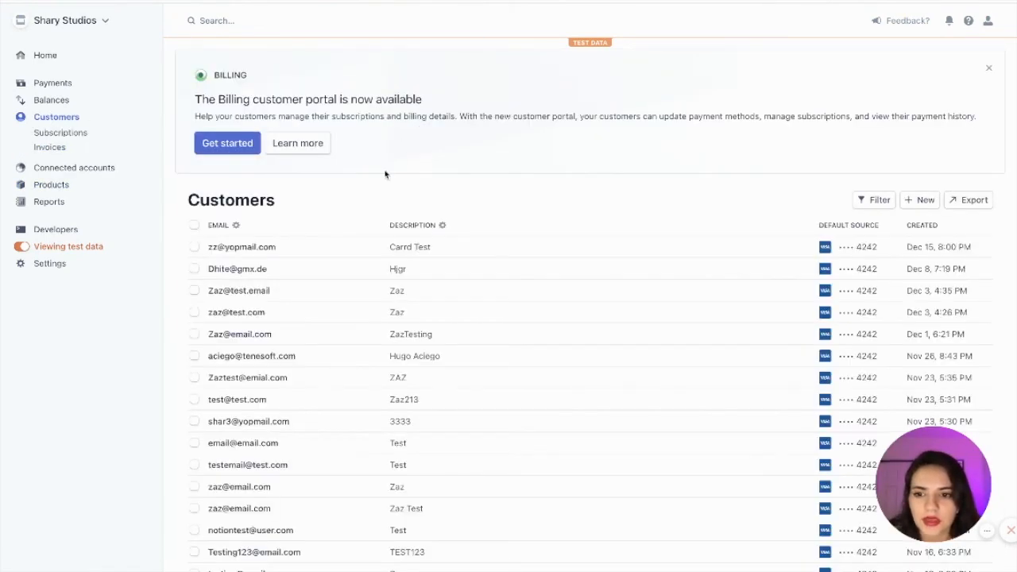
left_click(241, 246)
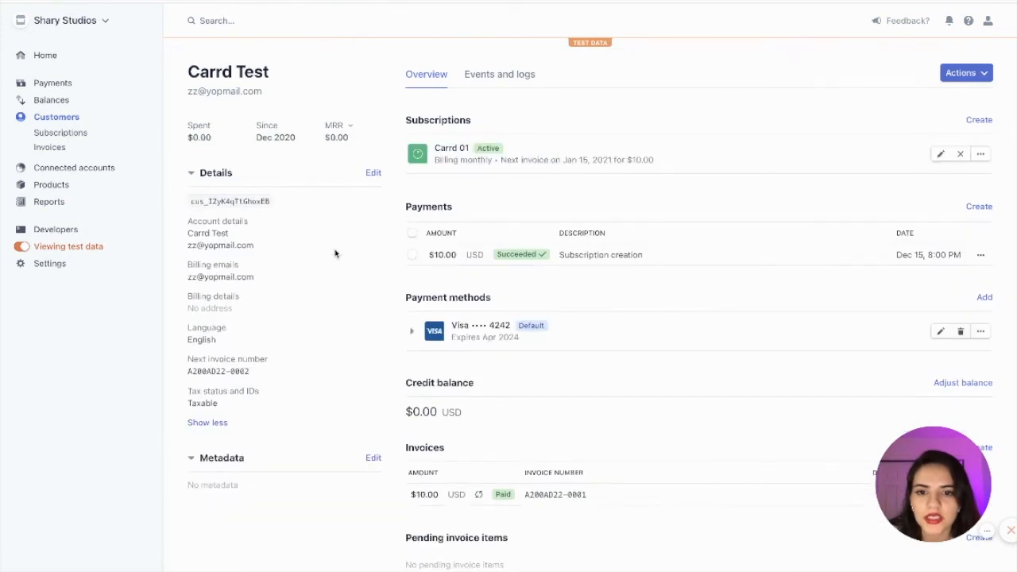
scroll("down", 3)
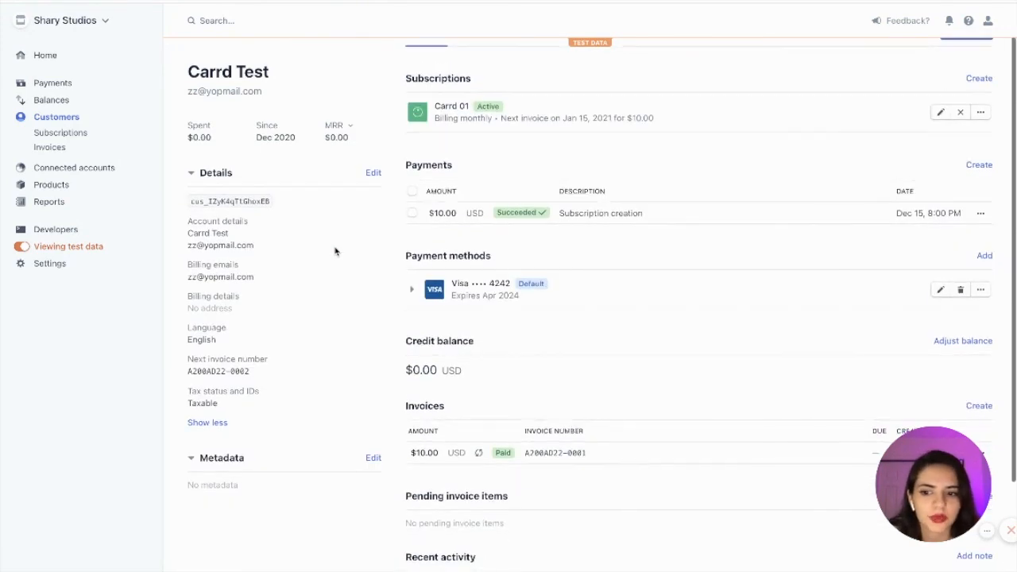
scroll("down", 3)
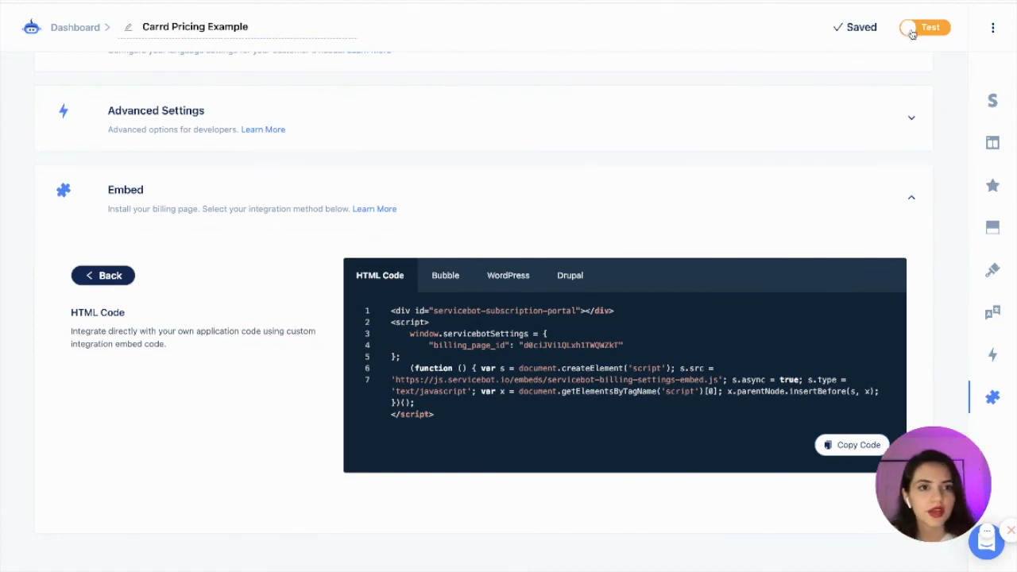
left_click(925, 27)
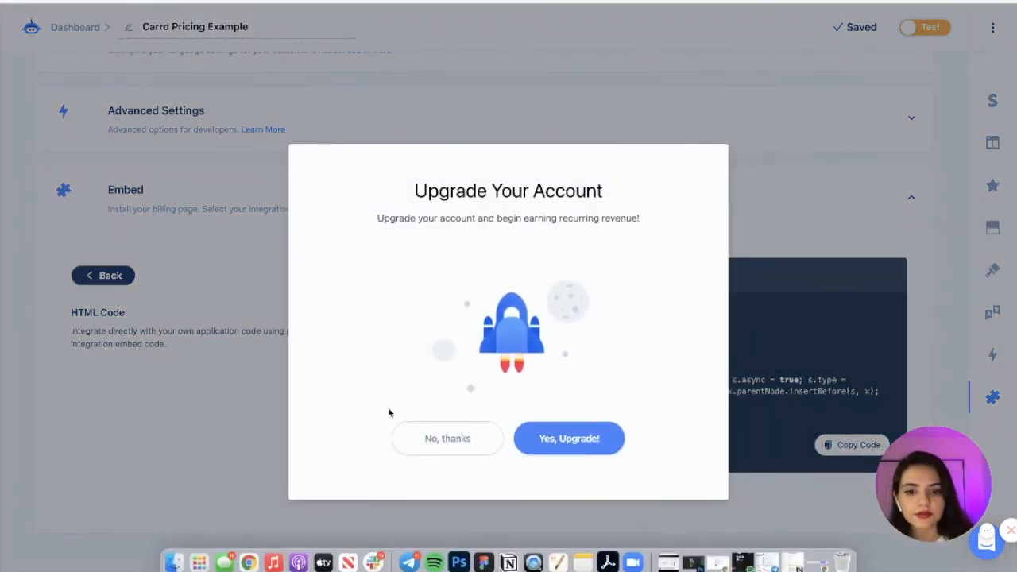
left_click(448, 439)
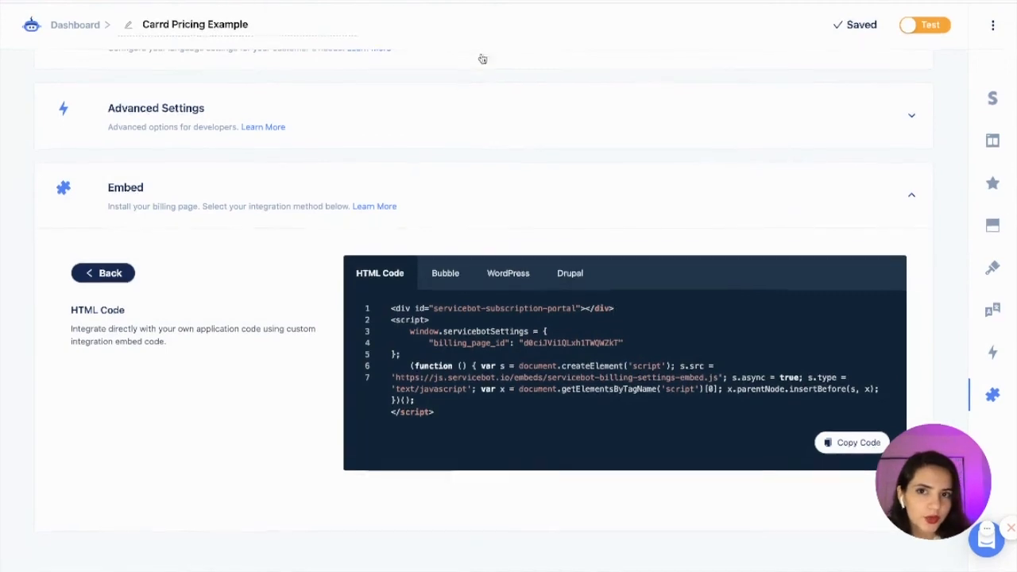